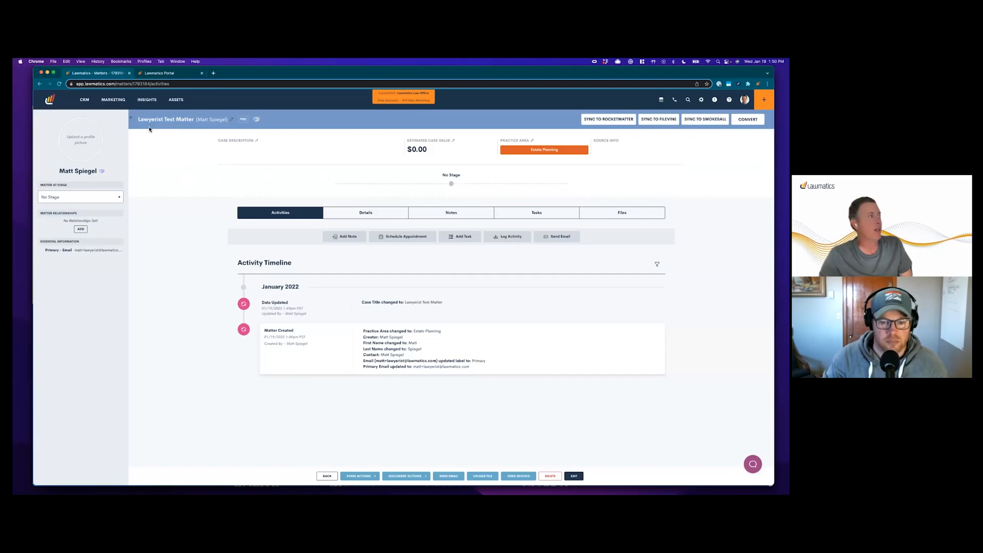
mouse_move(609, 134)
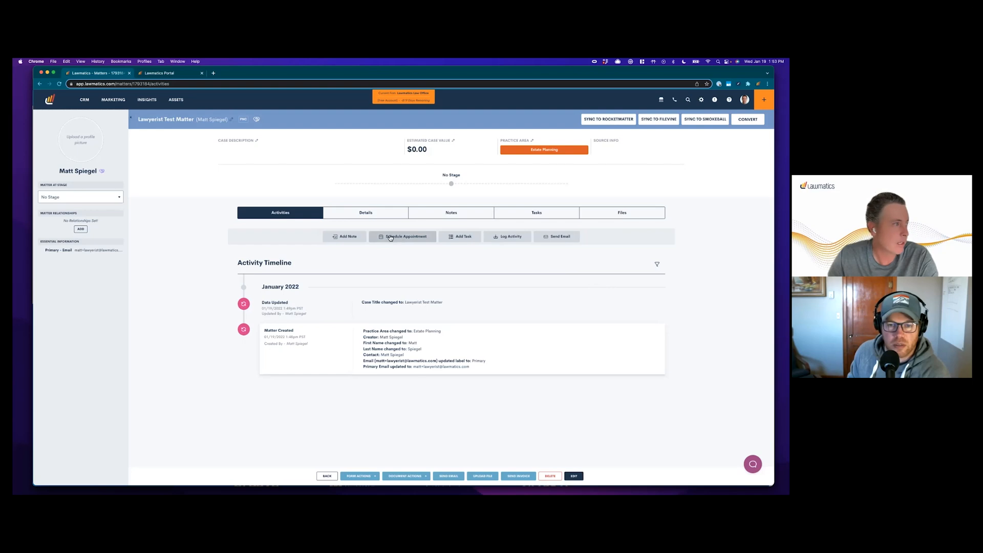
mouse_move(187, 237)
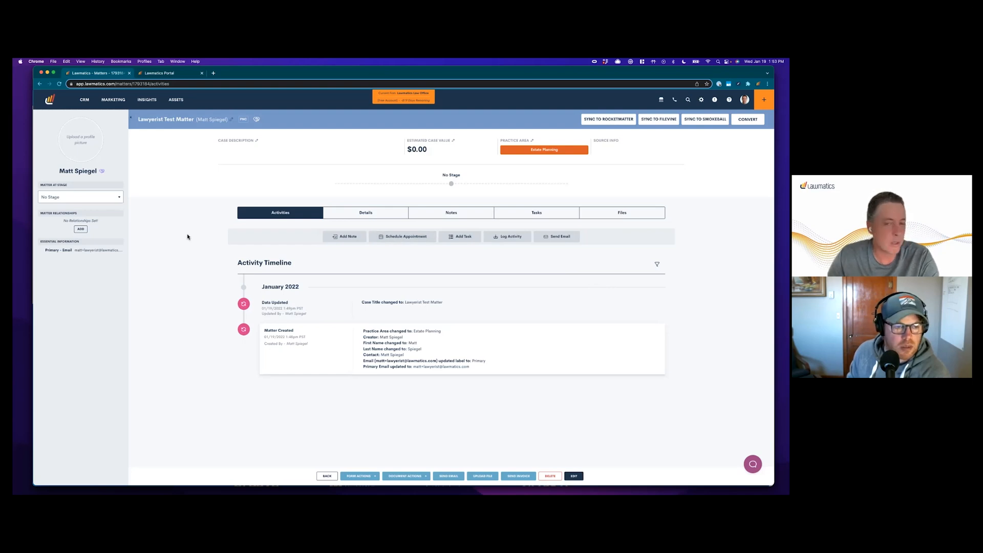
mouse_move(255, 120)
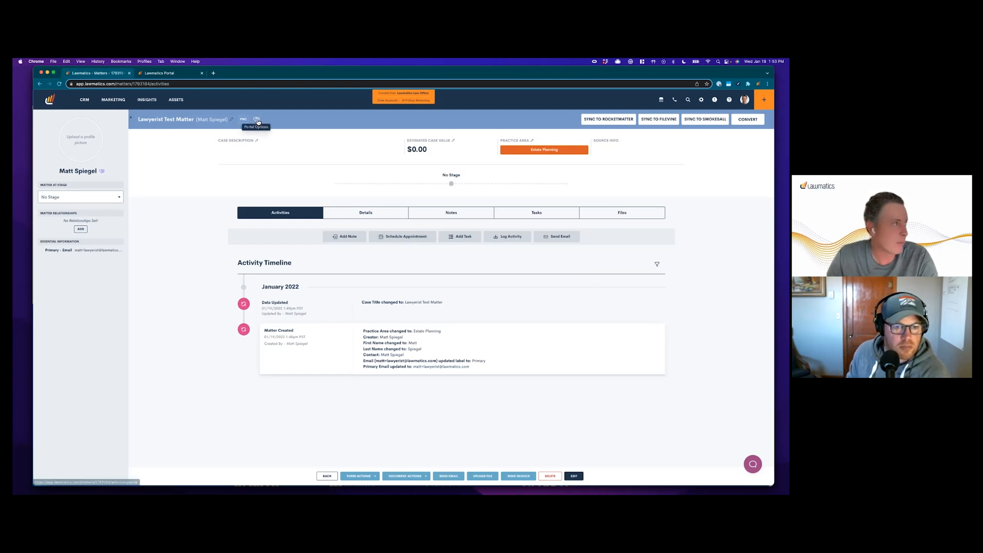
- Review the matter's portal access options, then browse the client portal's files, forms and messages
click(256, 119)
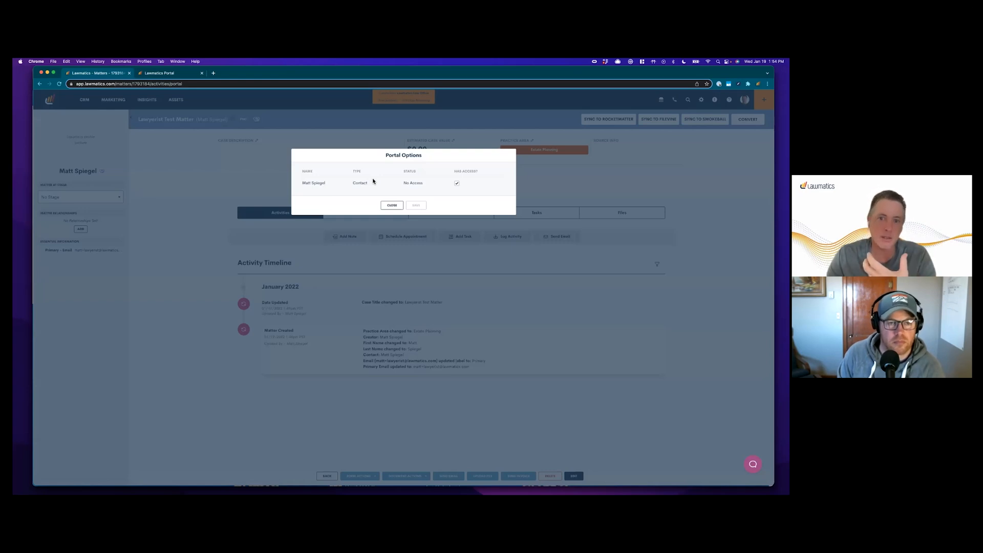
mouse_move(397, 196)
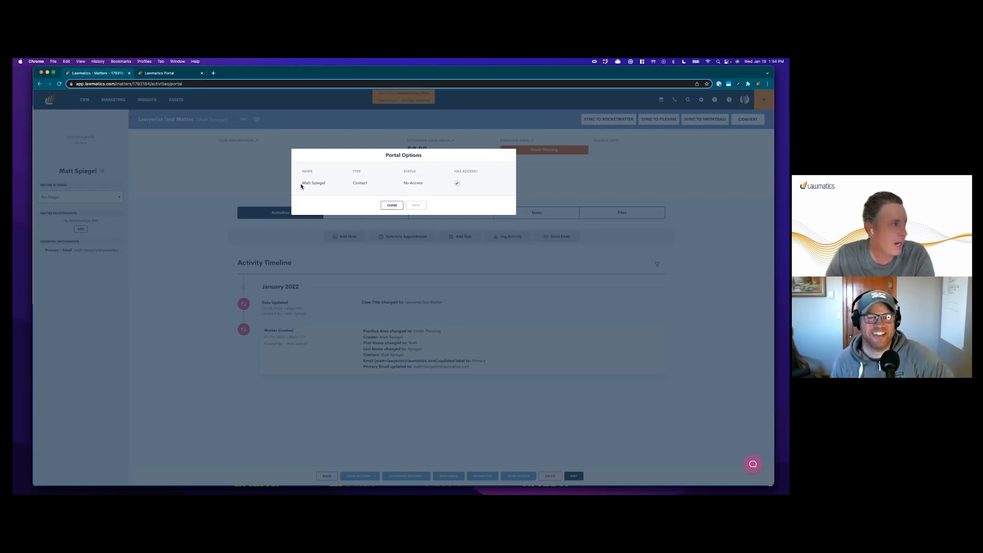
click(391, 205)
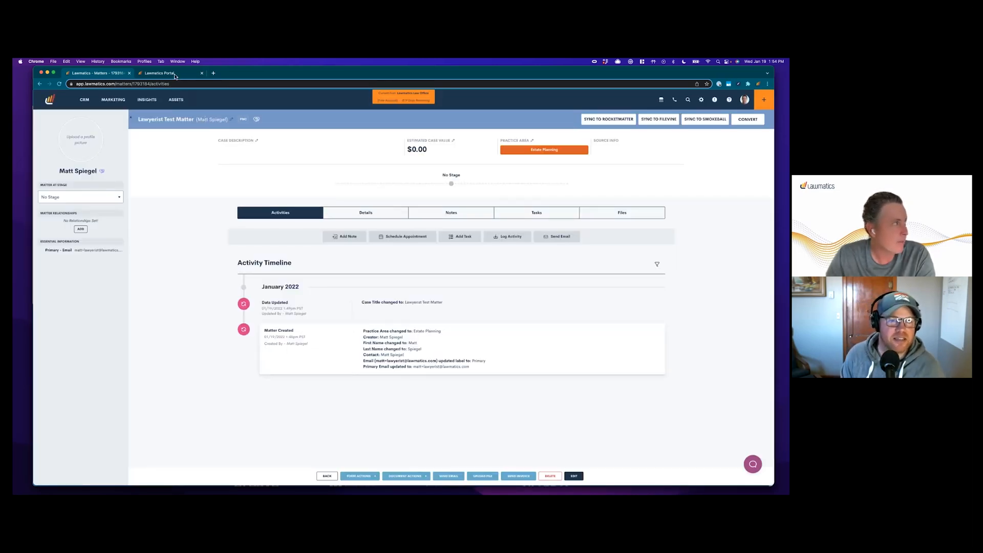
click(158, 72)
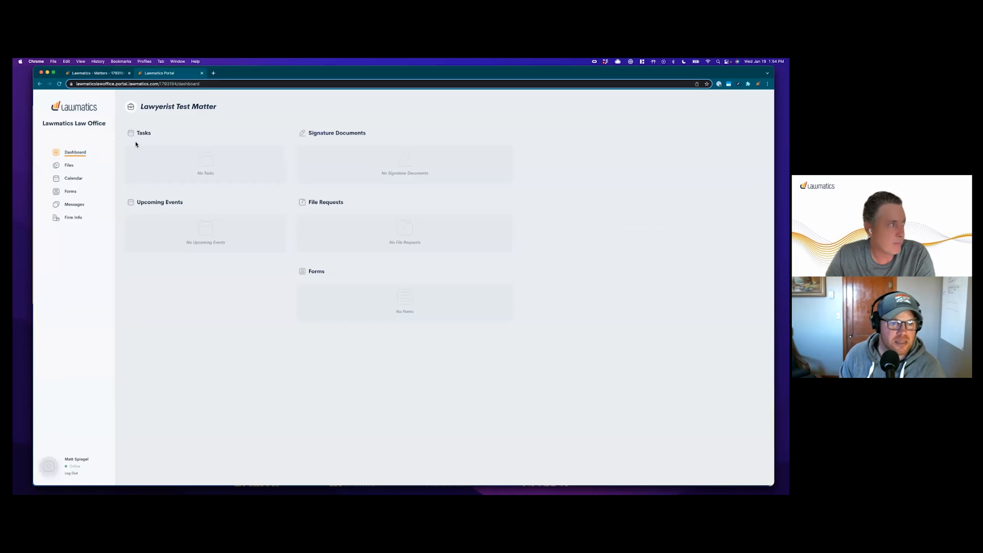
mouse_move(69, 165)
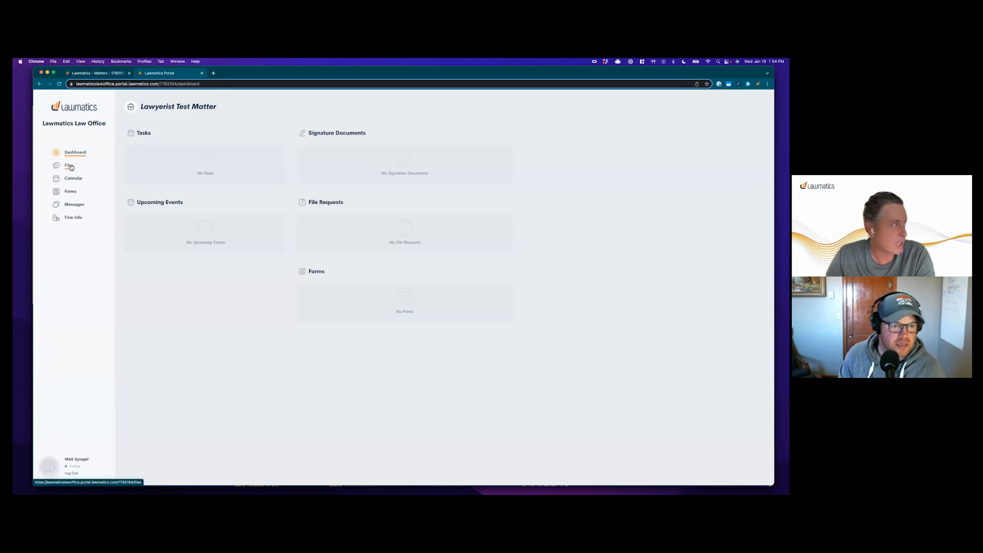
click(69, 165)
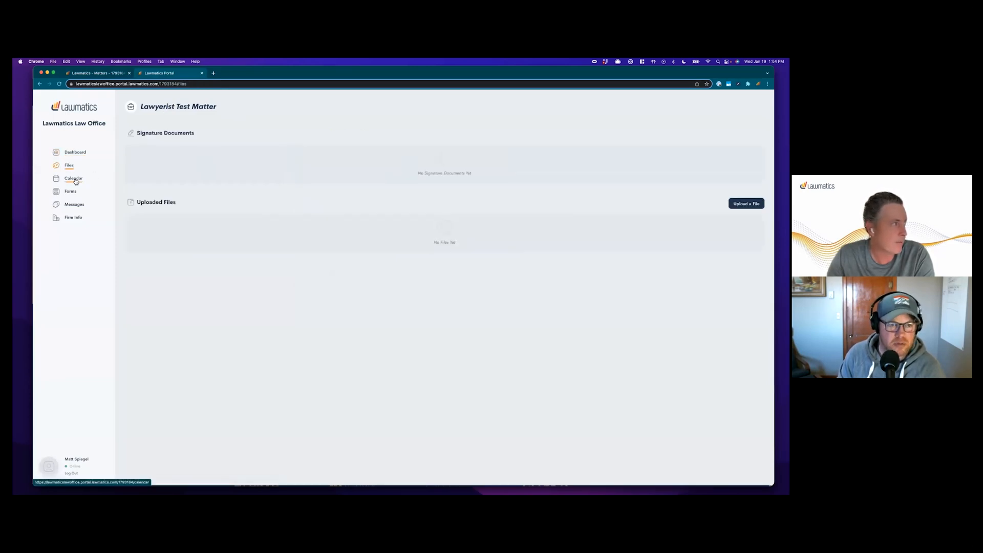
click(70, 191)
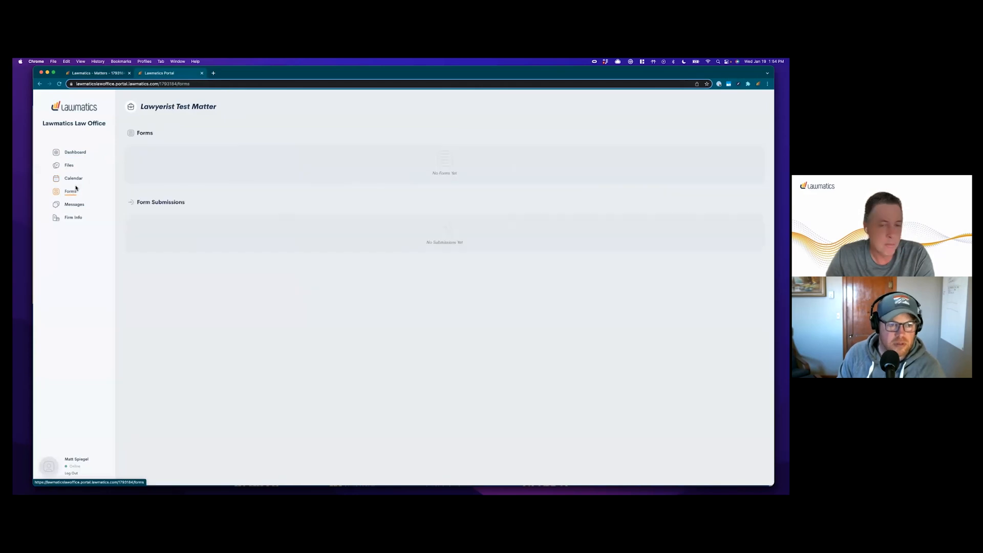
click(74, 204)
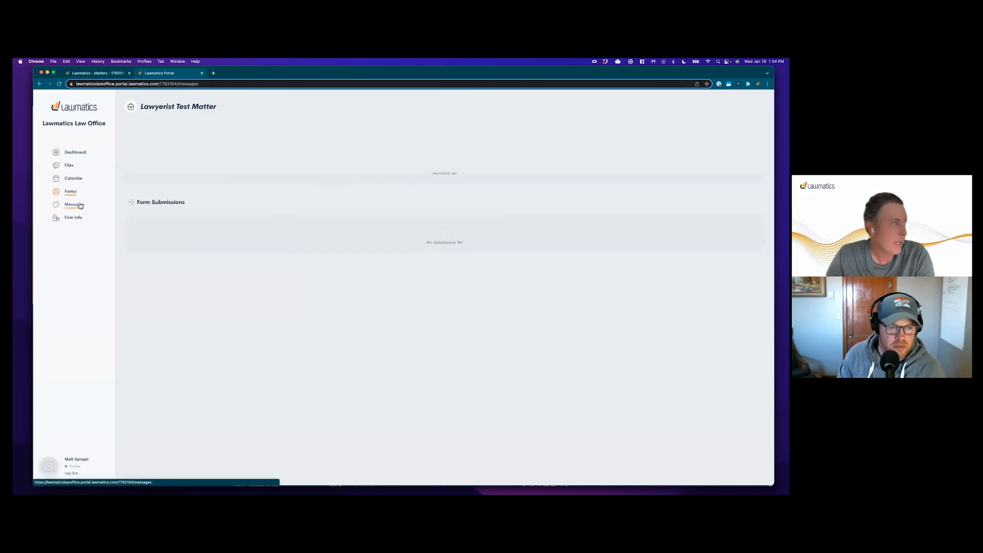
click(75, 151)
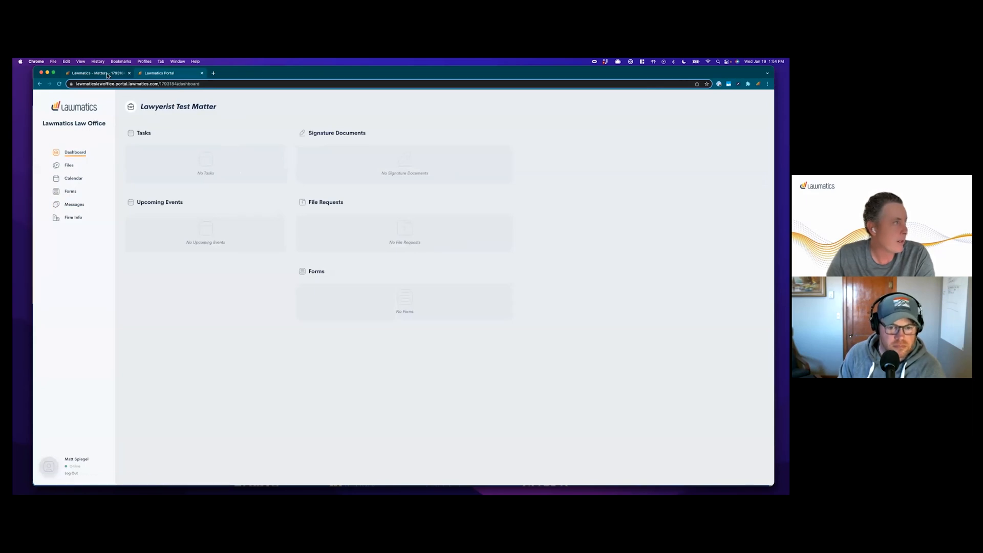
click(94, 73)
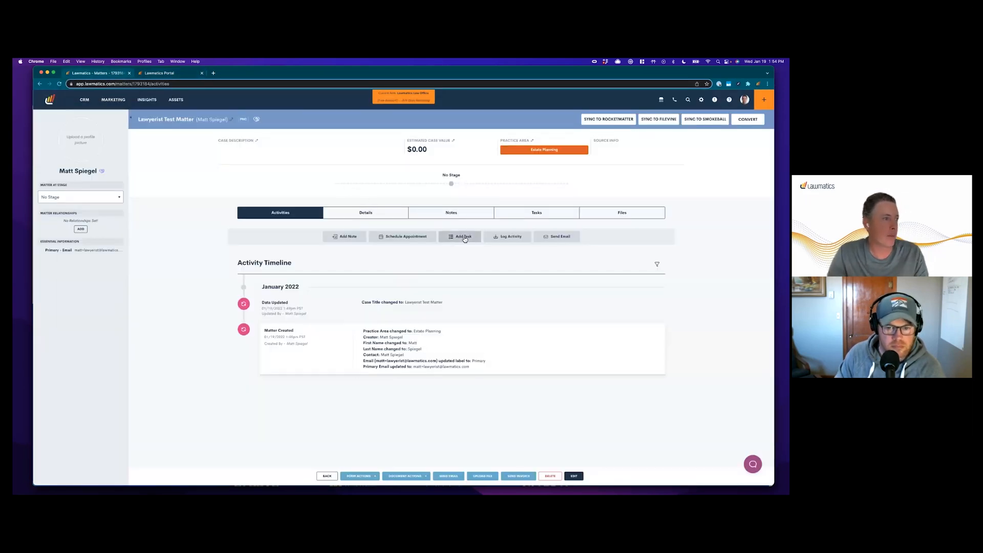
- Create task 'Please review the docs that I sent', due 1/22/2022, shared via portal with a description
click(463, 237)
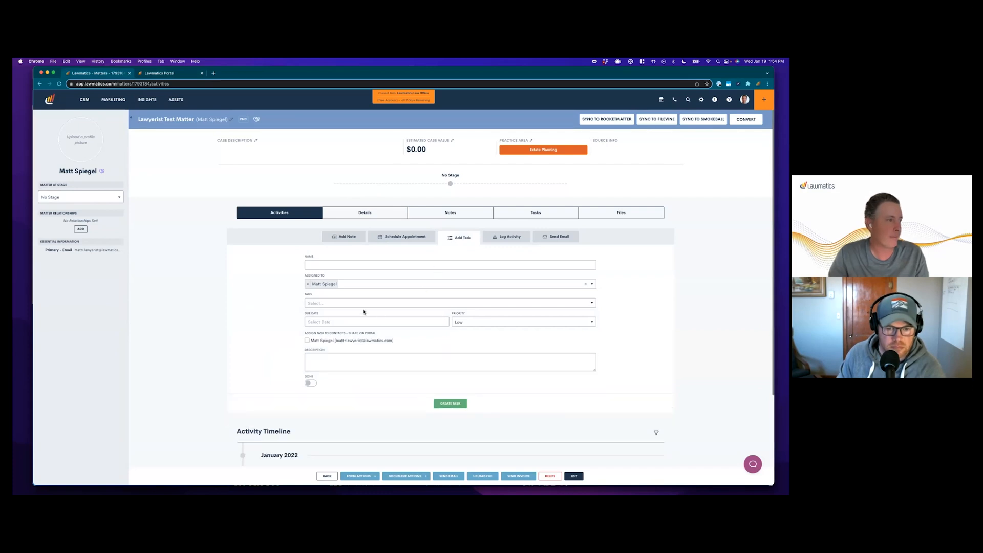
text(Plu)
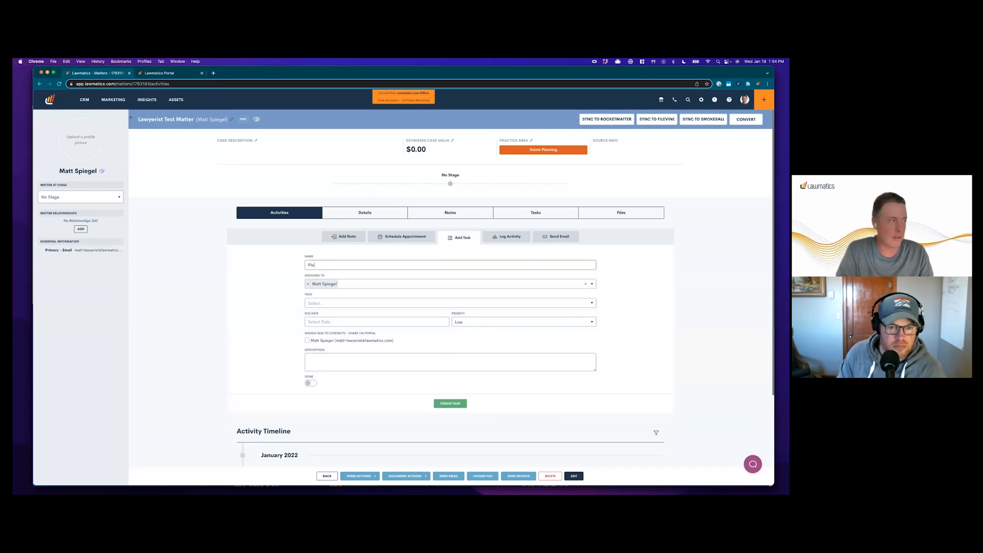
text(Please review the)
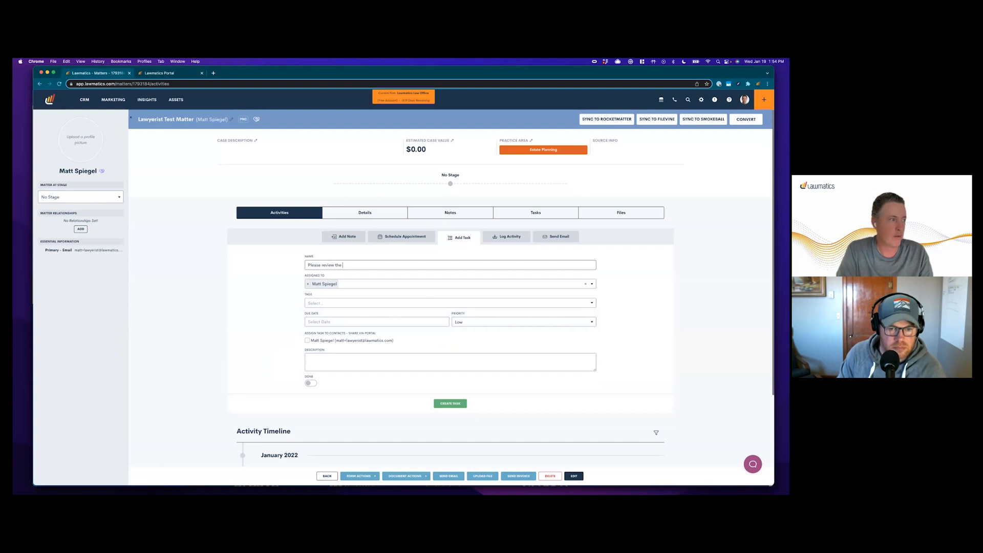
text(docs that I)
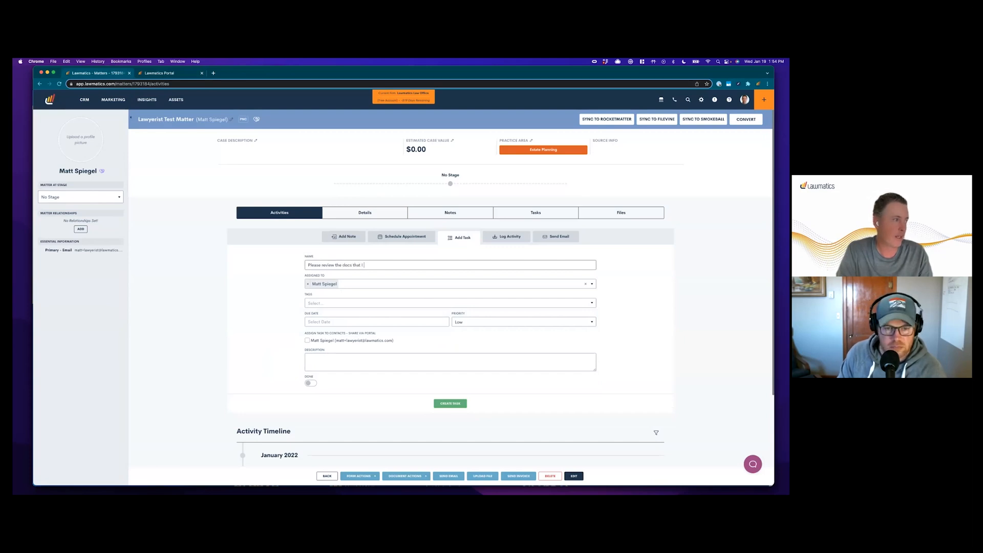
text(sent)
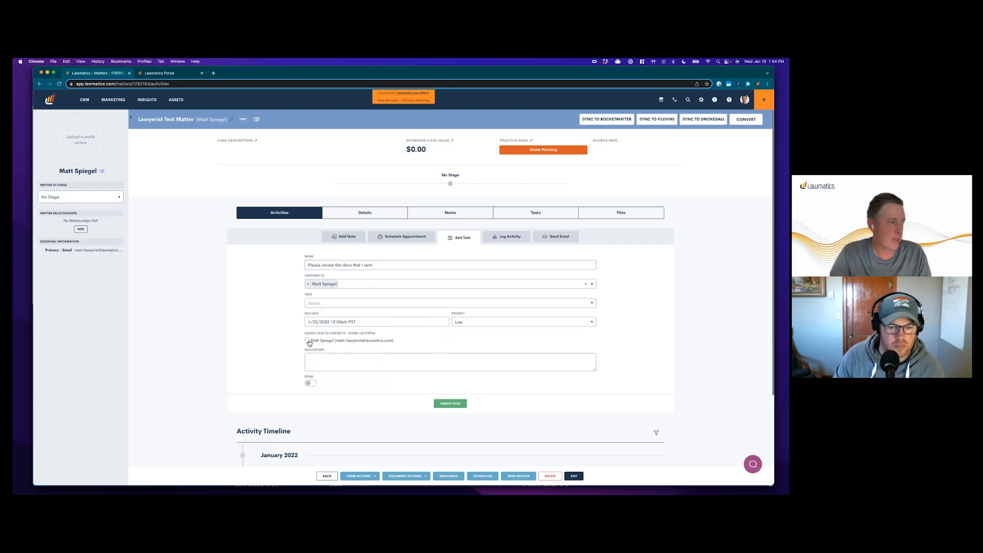
click(307, 340)
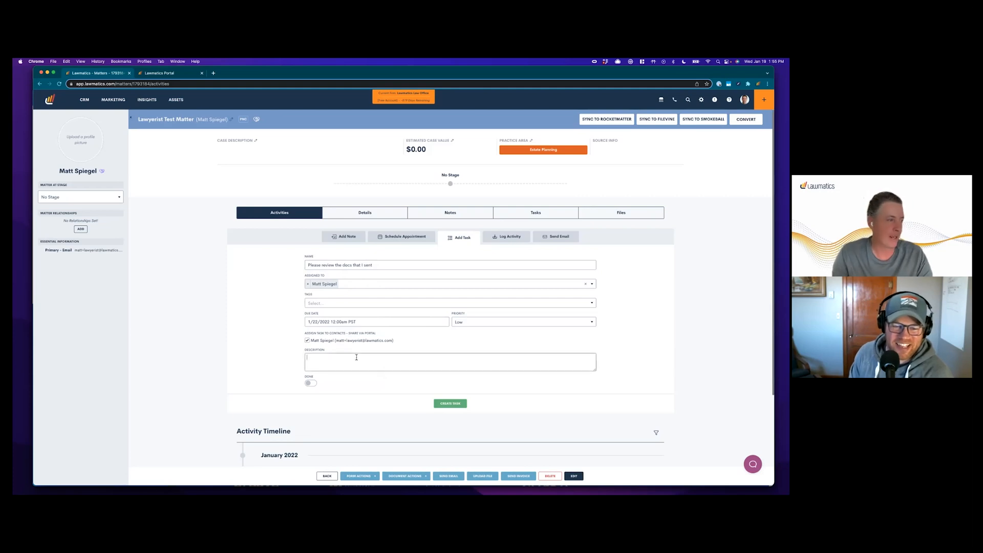
text(I sent you)
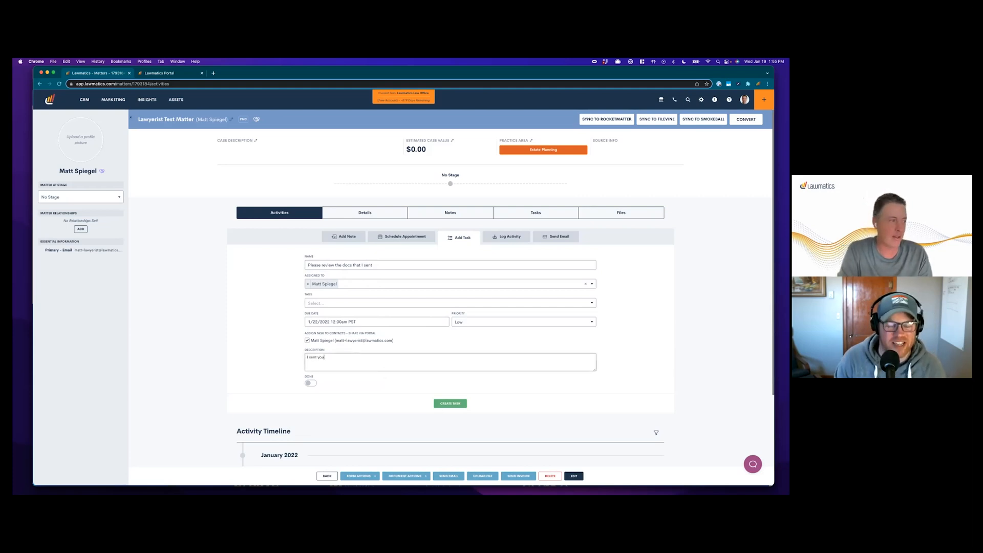
text(a couple docs to review. Please)
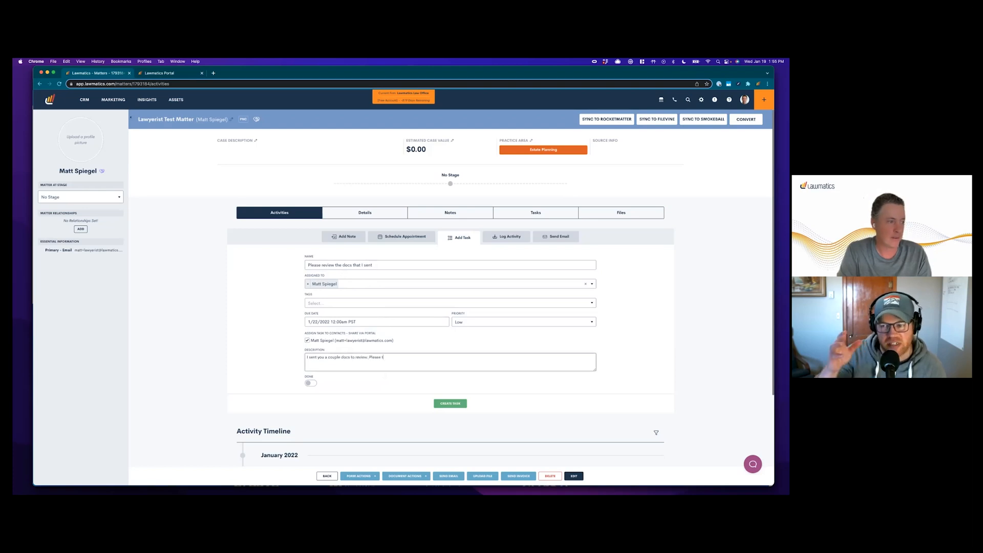
text(take a look)
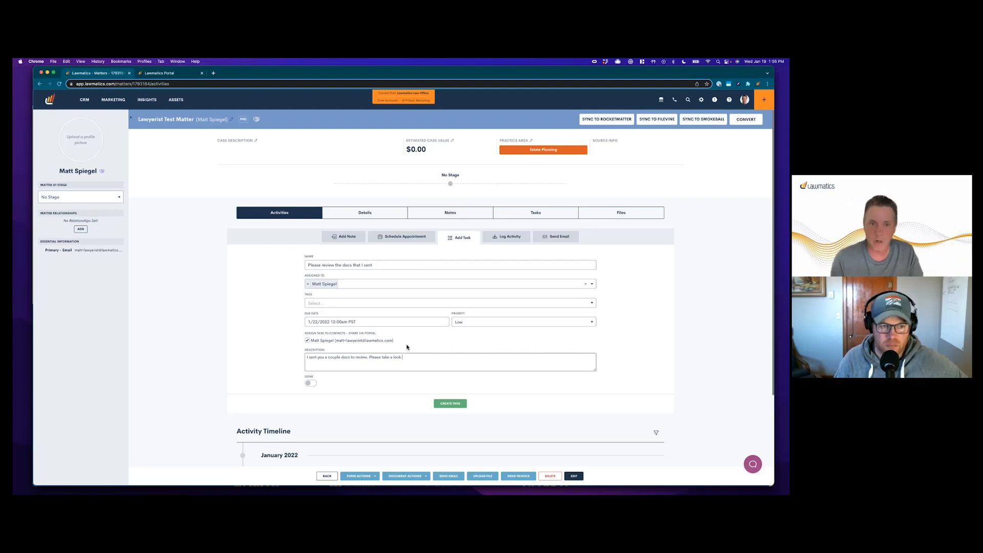
mouse_move(408, 262)
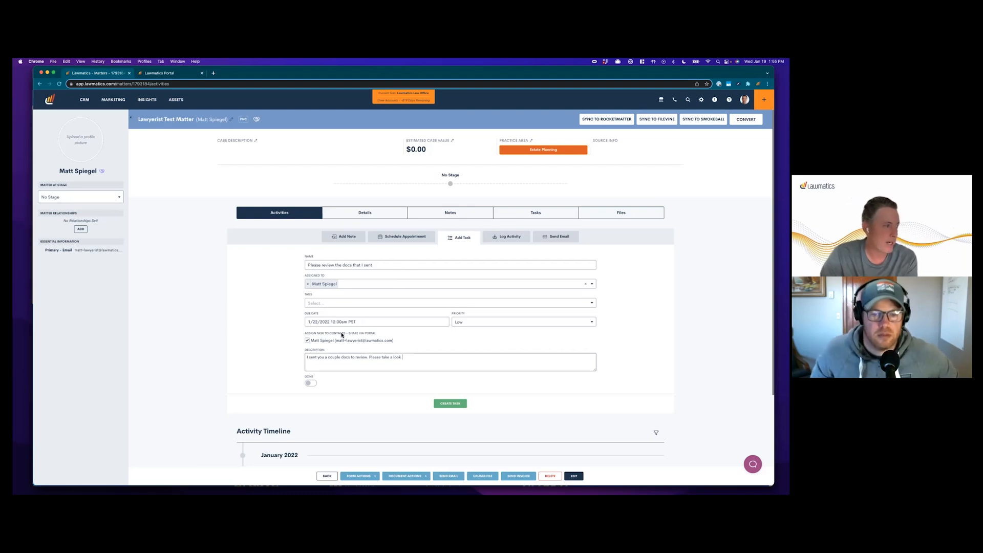
click(449, 403)
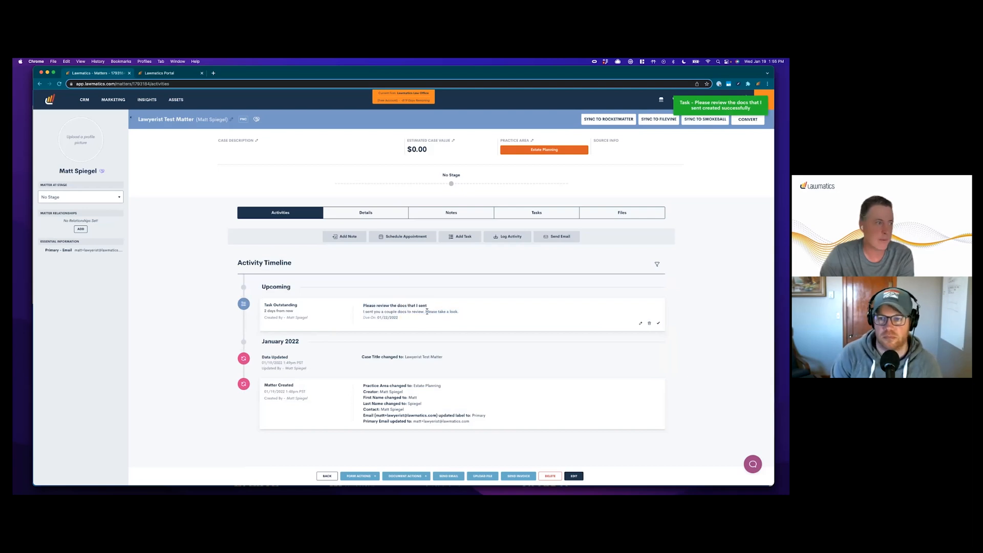
- Switch to the client portal dashboard showing the new review task under Tasks
click(158, 72)
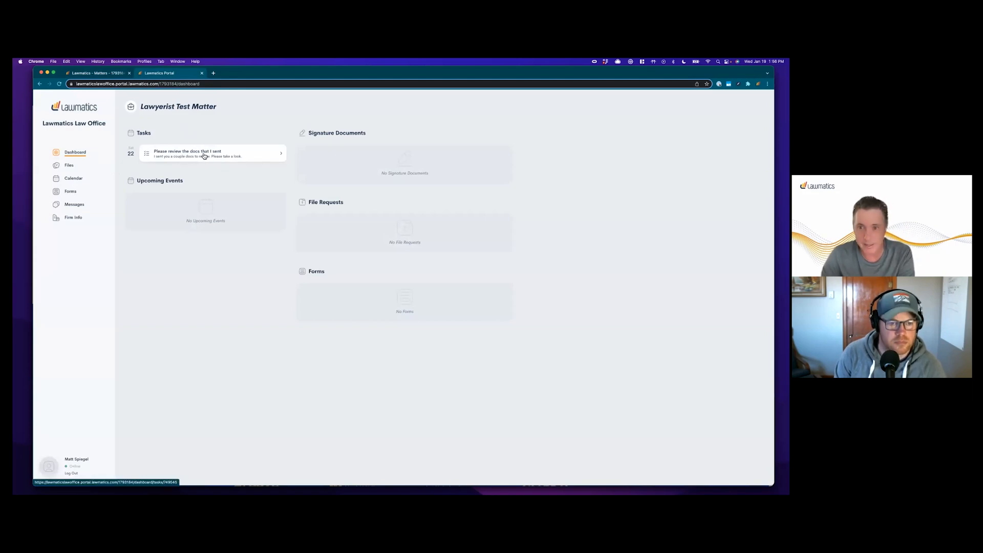
- Open the review task in the portal to see its 01/22/2022 due date, then return to the app
click(206, 154)
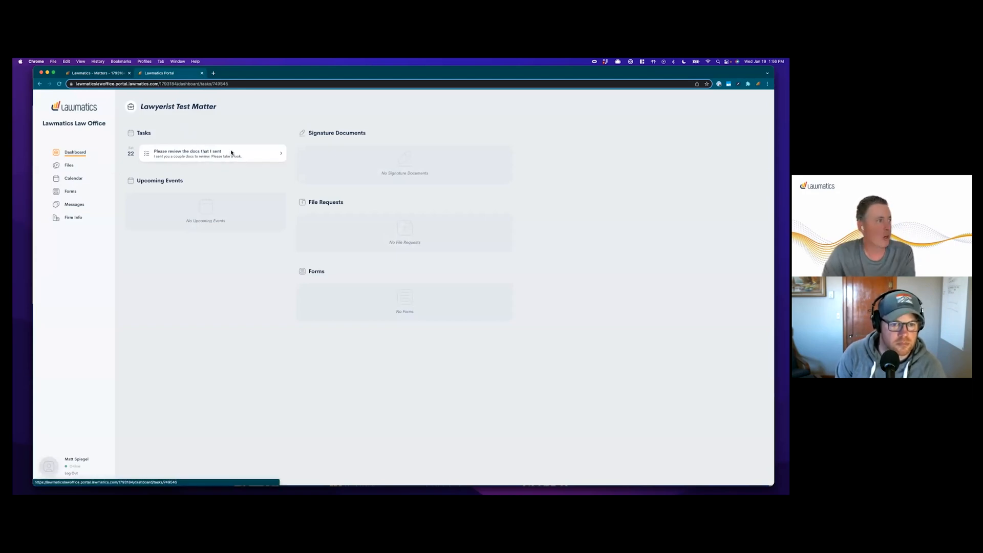
click(211, 153)
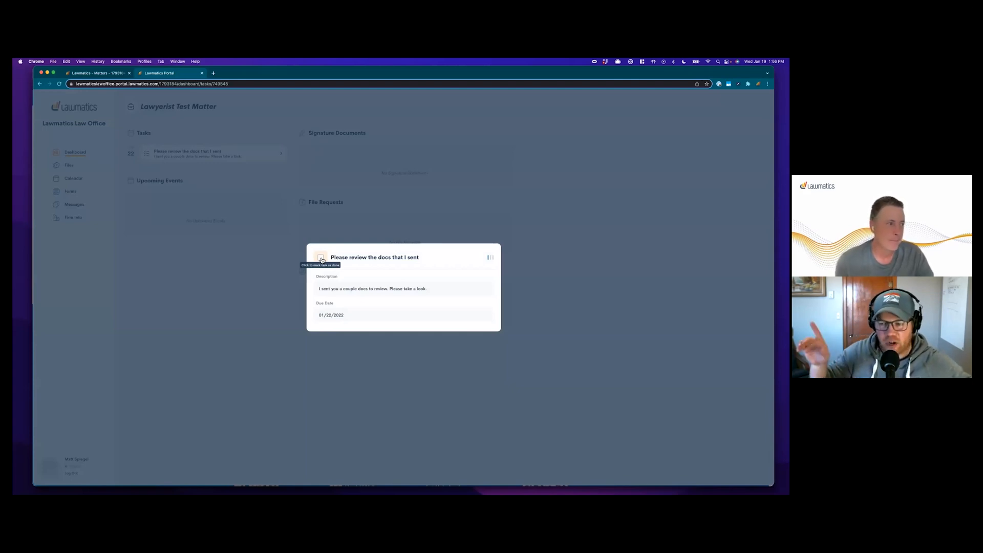
mouse_move(204, 260)
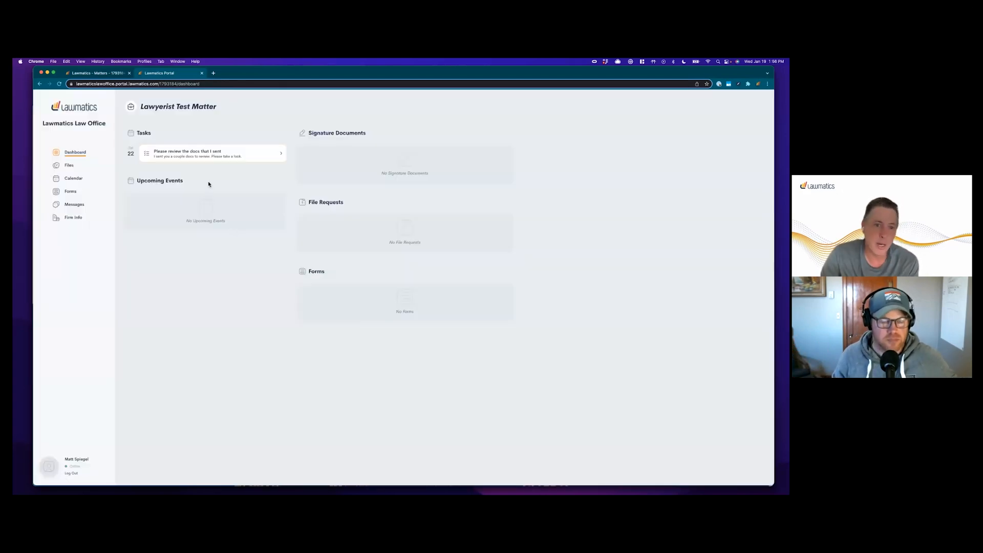
click(94, 73)
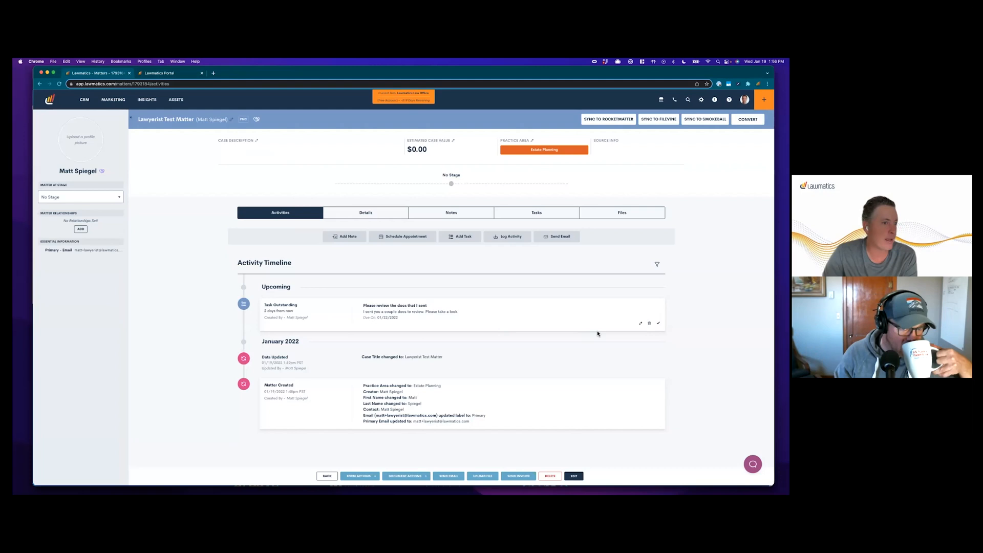
- Edit the review task to add the Lawyerist tag and save it
click(640, 323)
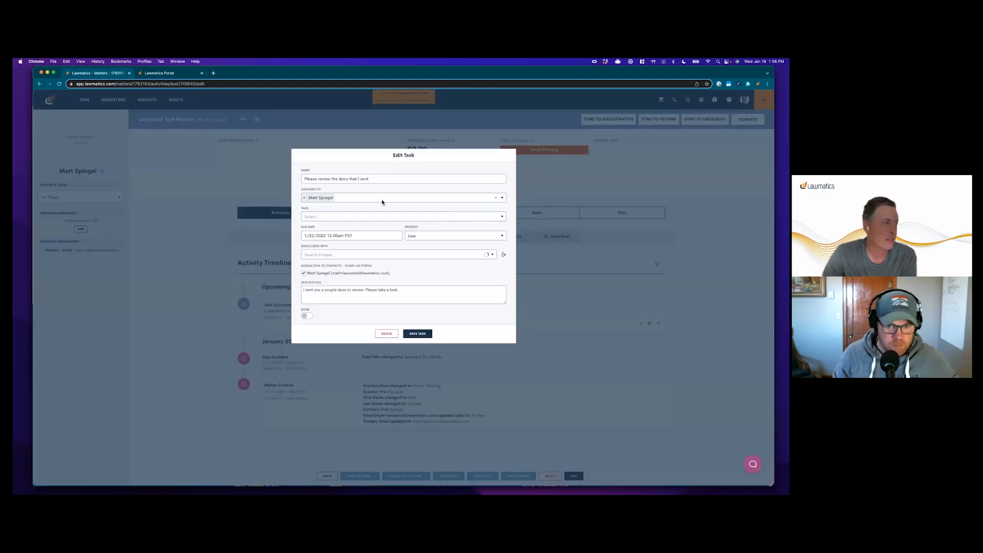
text(Lawyerist)
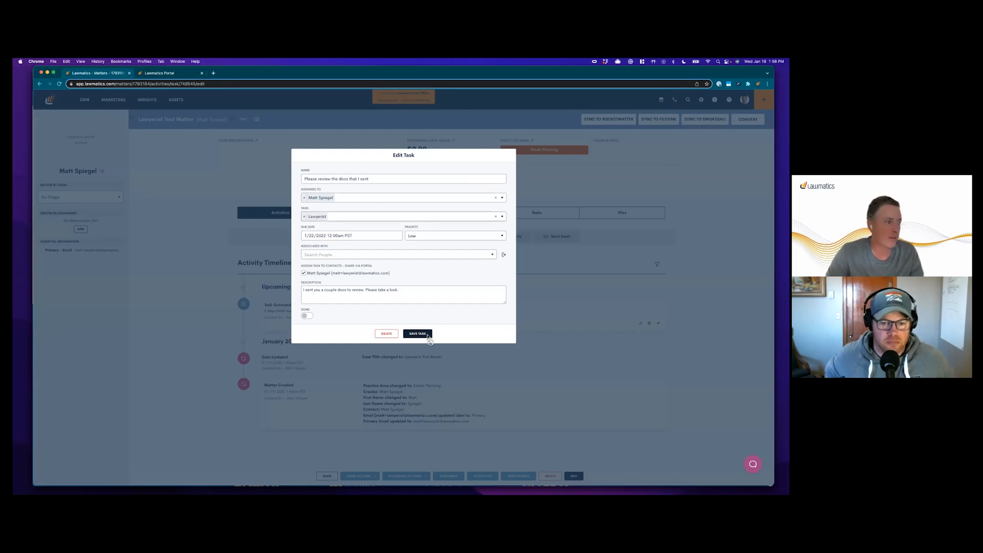
click(416, 333)
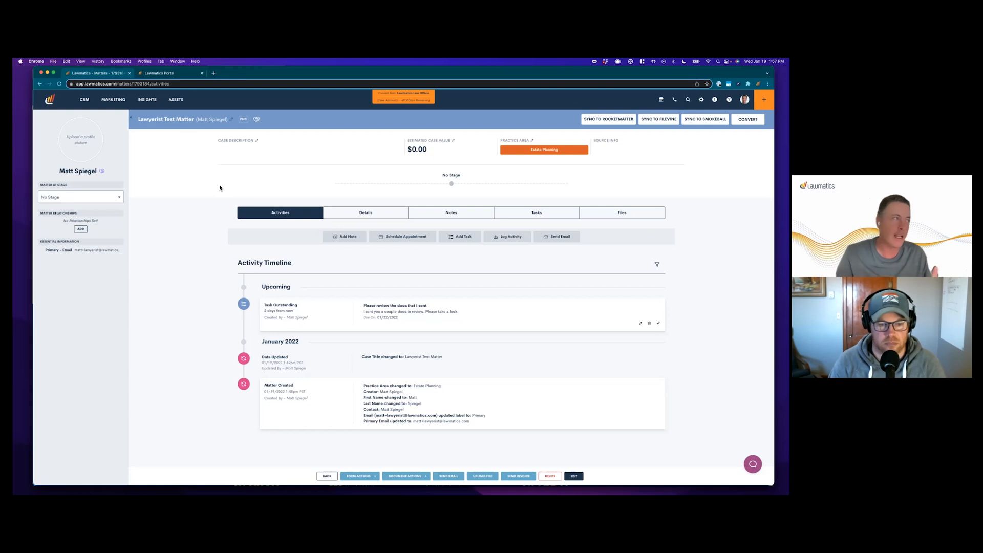
click(158, 73)
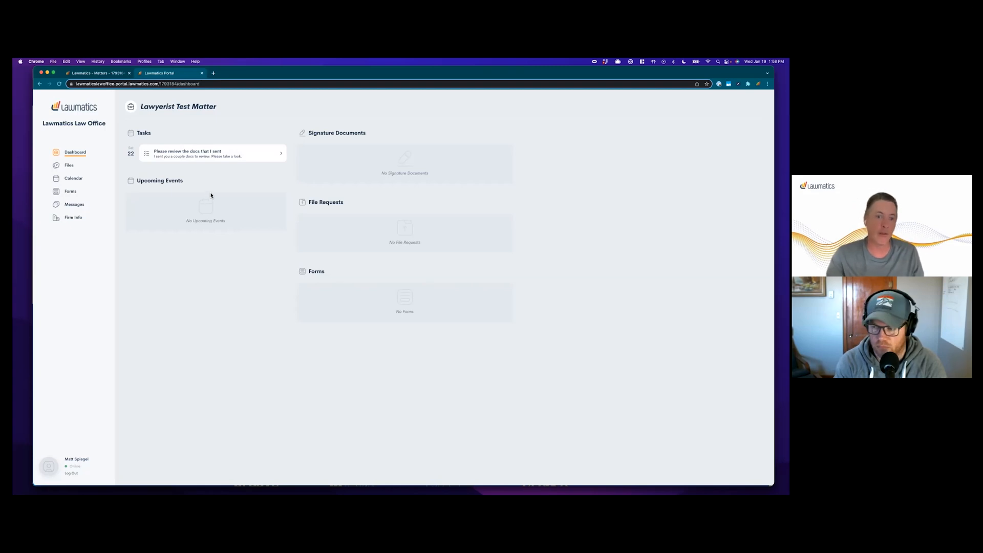
mouse_move(249, 179)
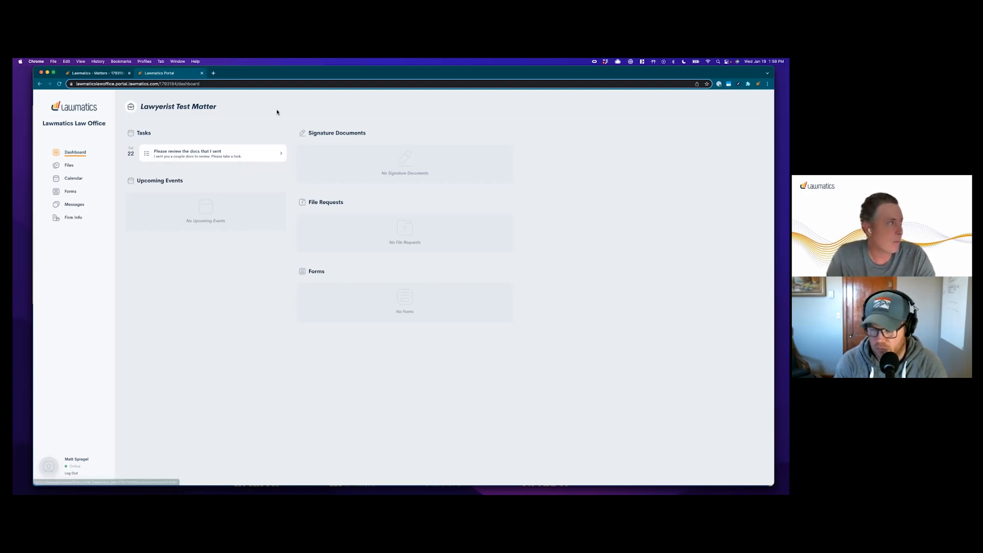
- Confirm the portal Messages page is empty, then open the firm's Messages list from CRM
click(73, 203)
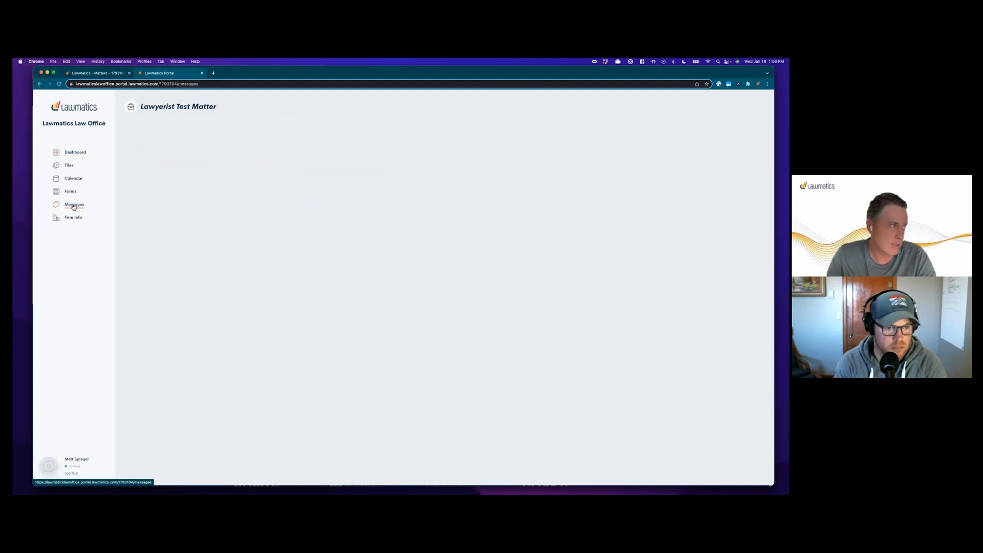
click(74, 203)
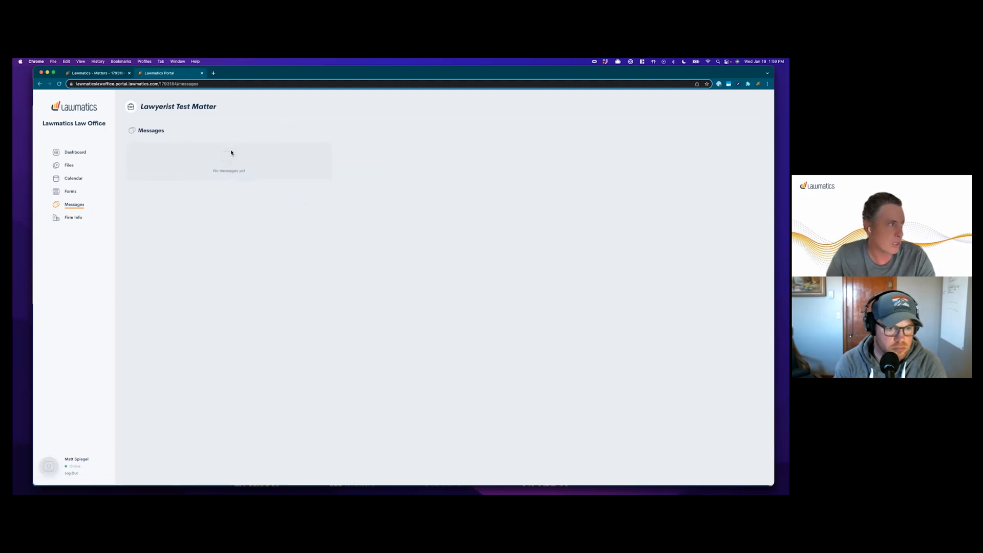
click(97, 73)
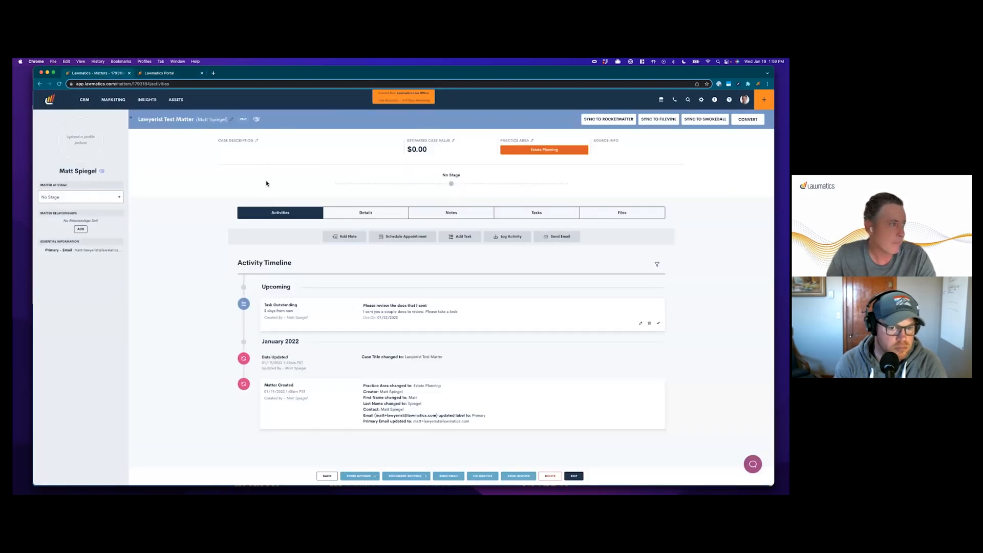
mouse_move(395, 241)
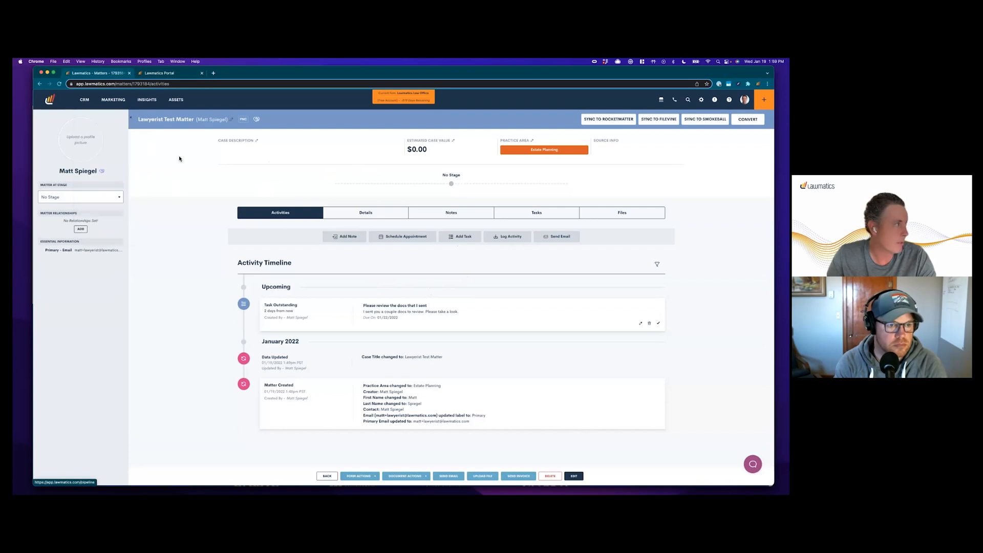
click(84, 100)
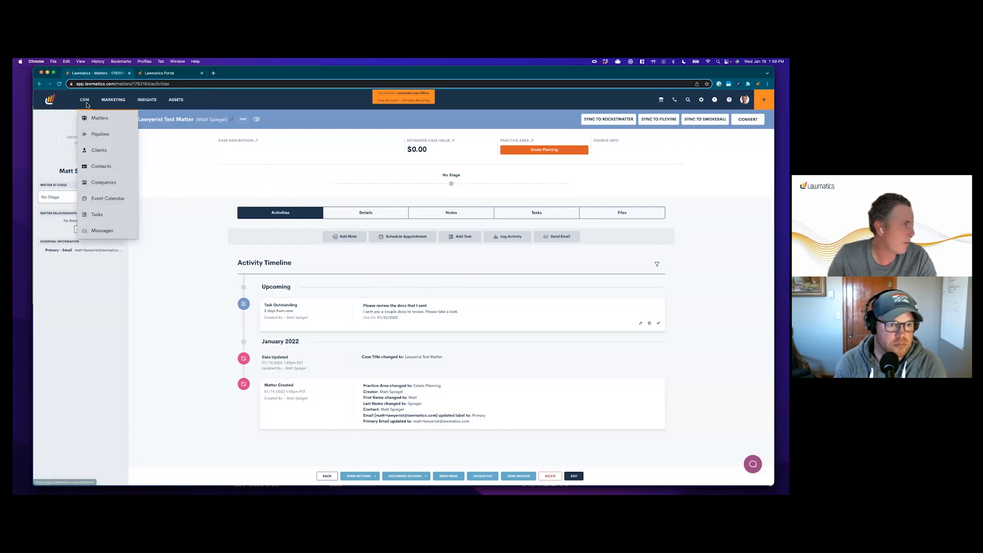
mouse_move(97, 225)
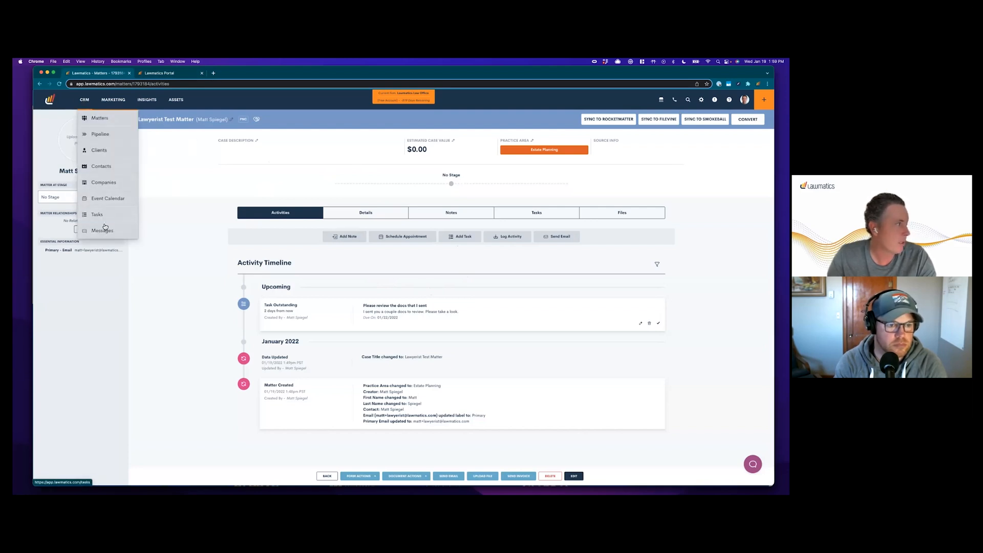
click(102, 230)
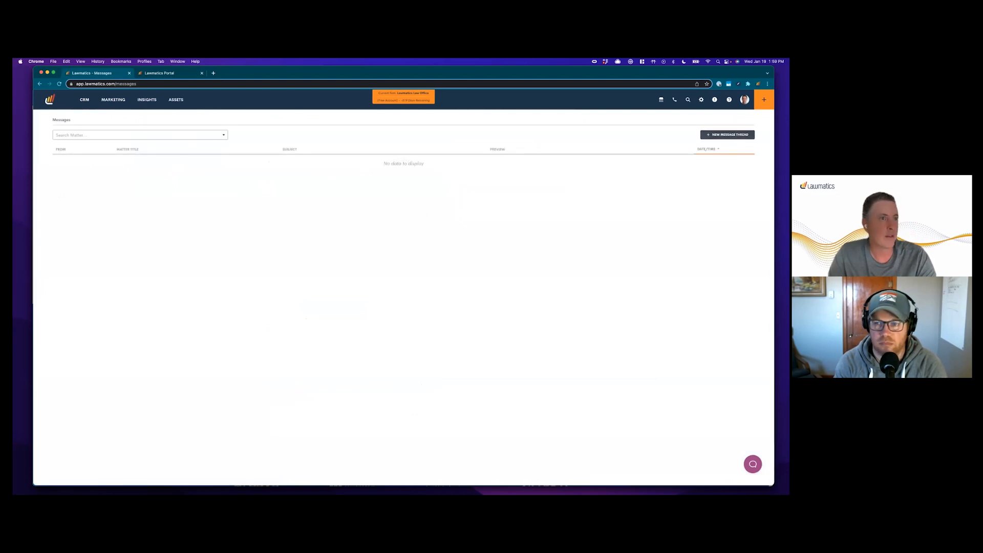
- Draft thread 'Checking in with you' on Lawyerist Test Matter to Matt Spiegel, asking if all is well
click(727, 134)
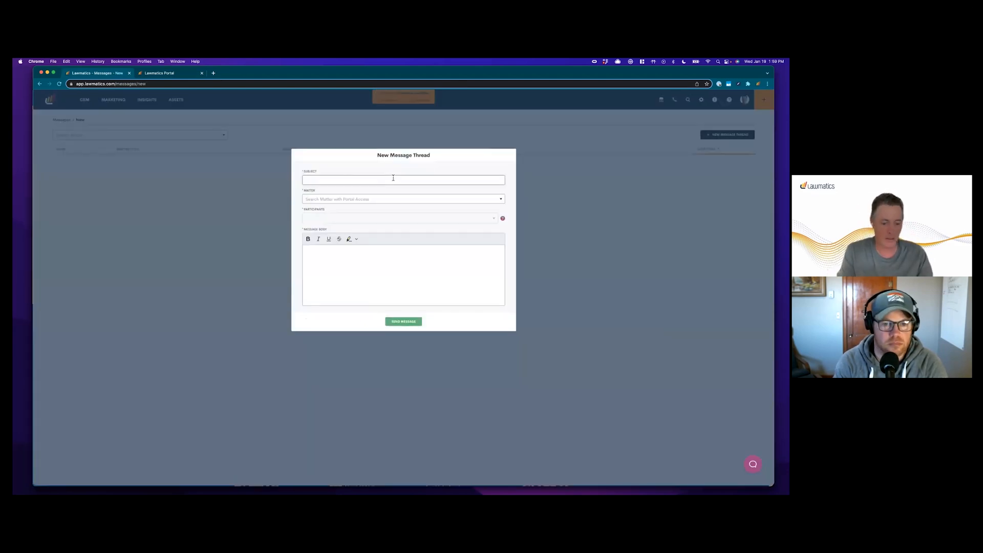
text(Checking in)
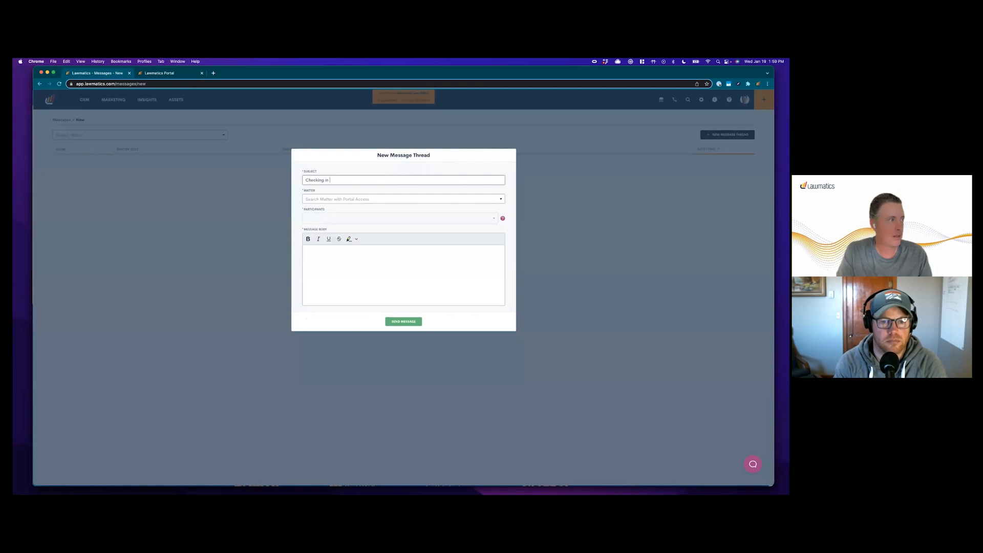
click(401, 199)
text(lawyer)
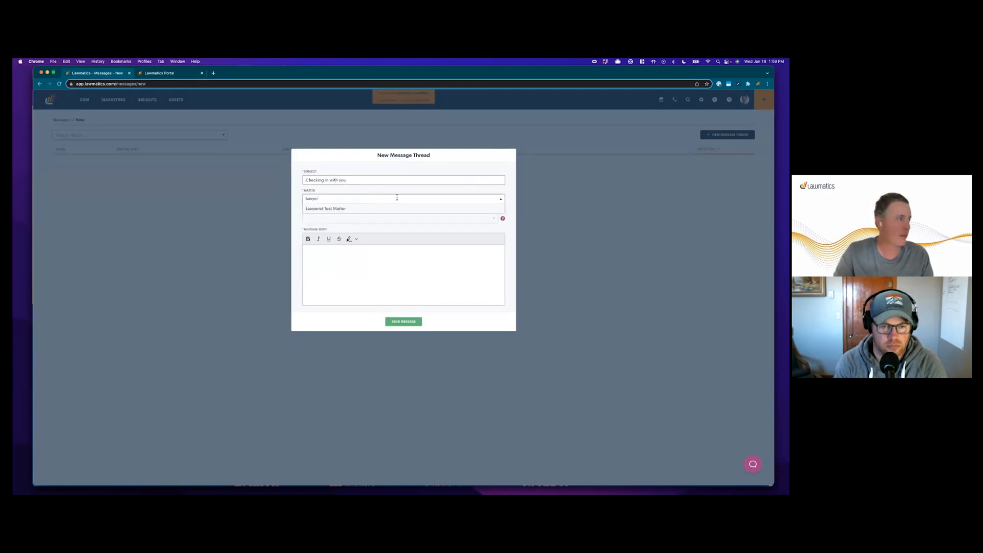
click(325, 208)
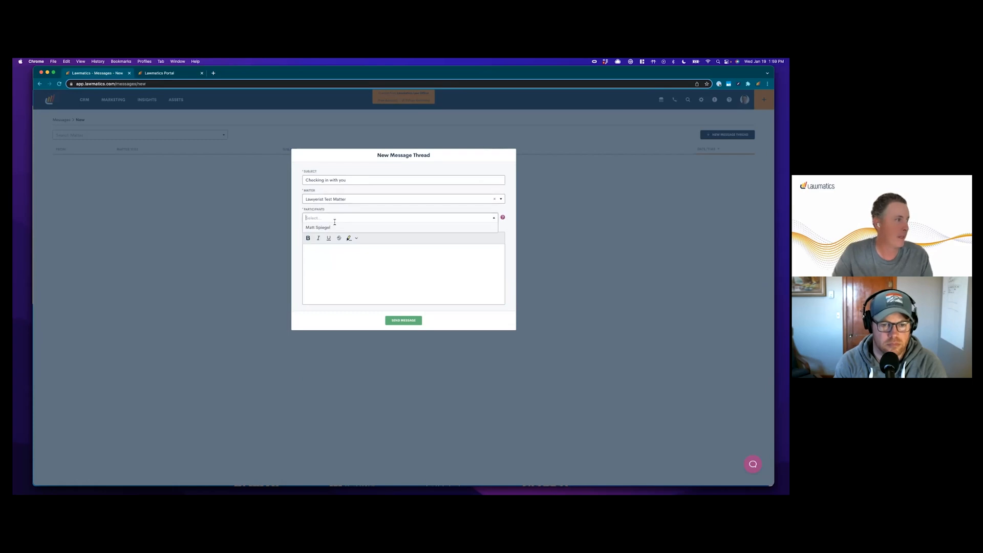
click(318, 226)
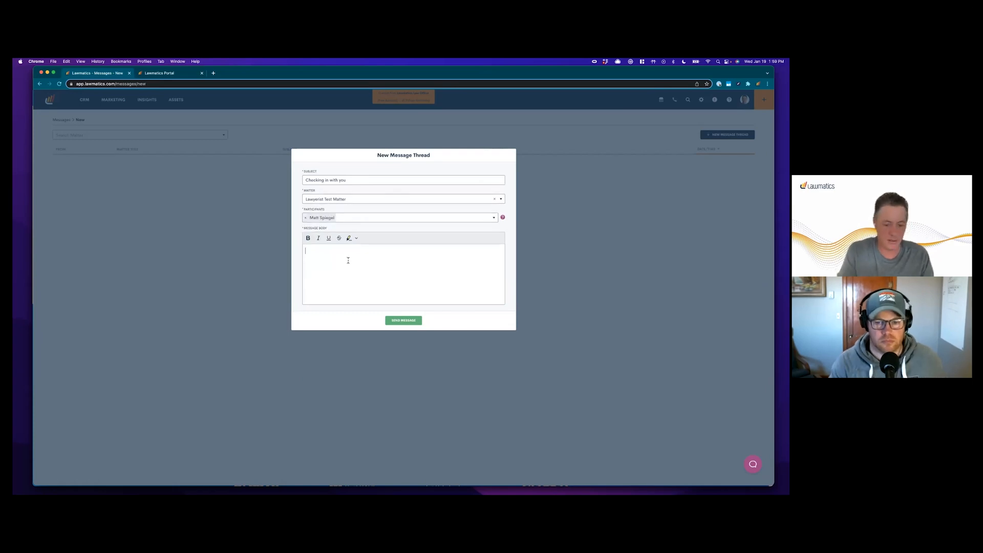
text(Just checking in)
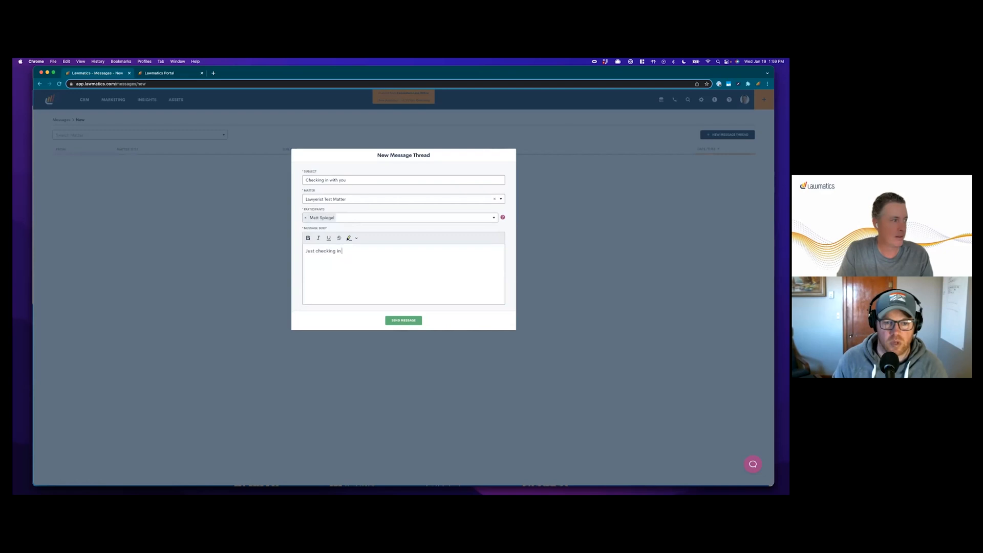
text(with you!)
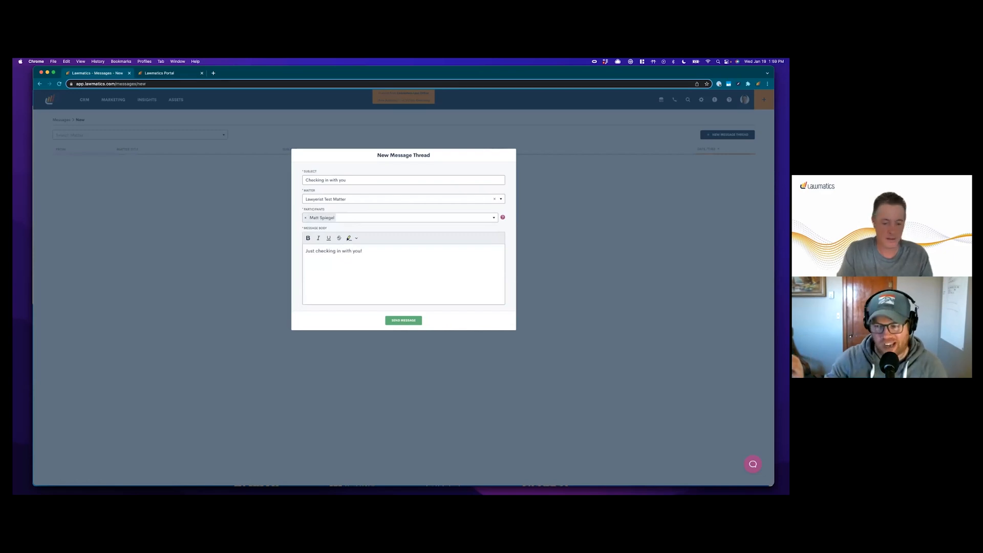
text(I hope everything is ok. Please let me)
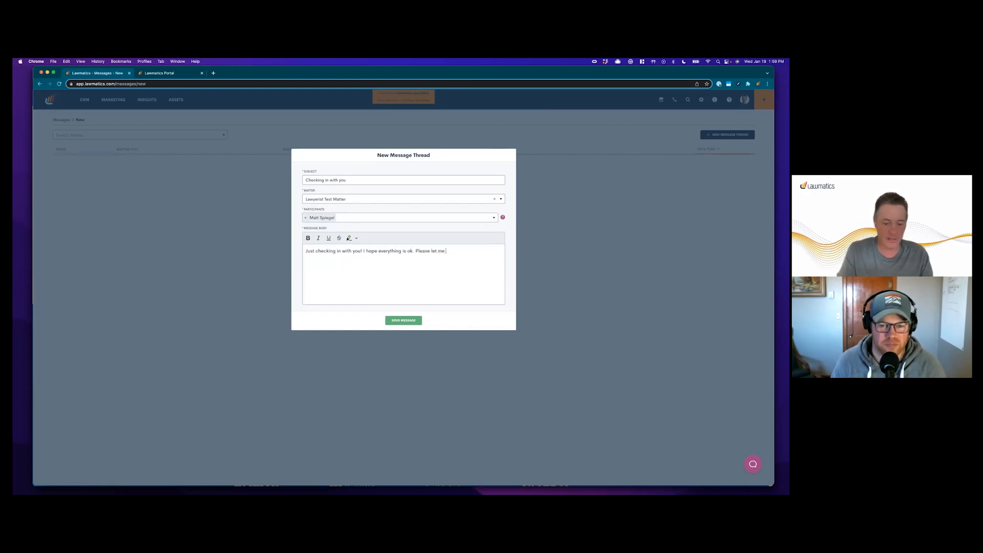
text(know.)
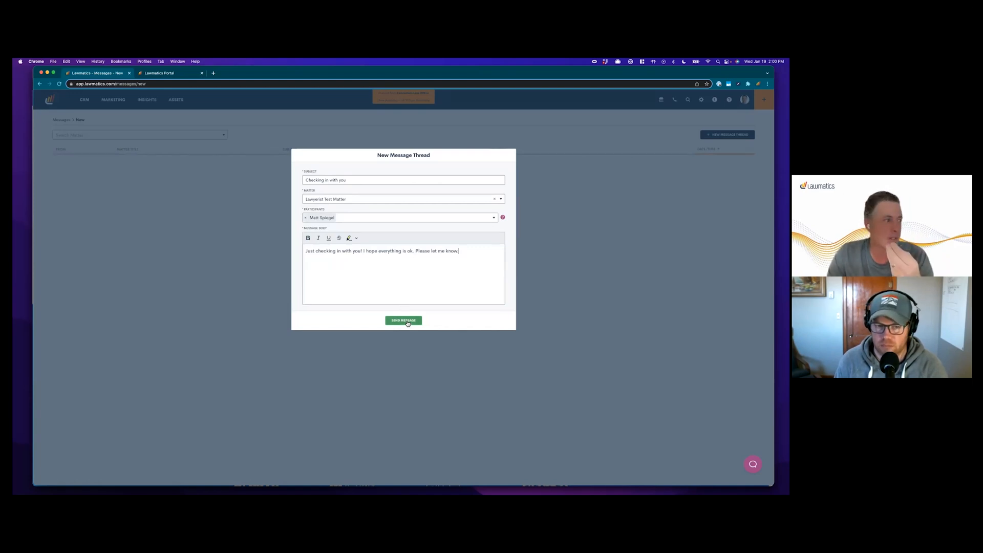
- Send the thread, then reply in the portal: 'I am doing great. Thanks for checking in.'
click(403, 320)
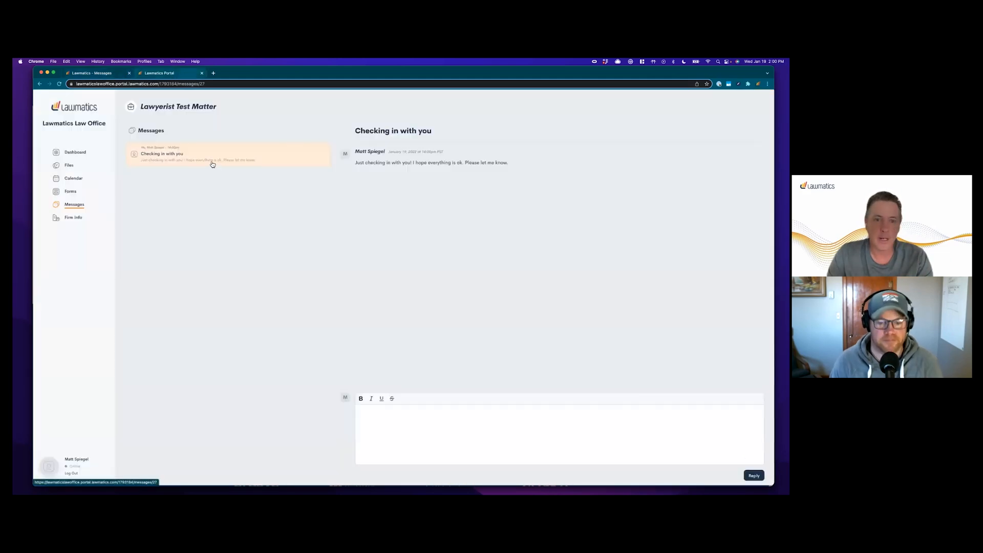
mouse_move(238, 178)
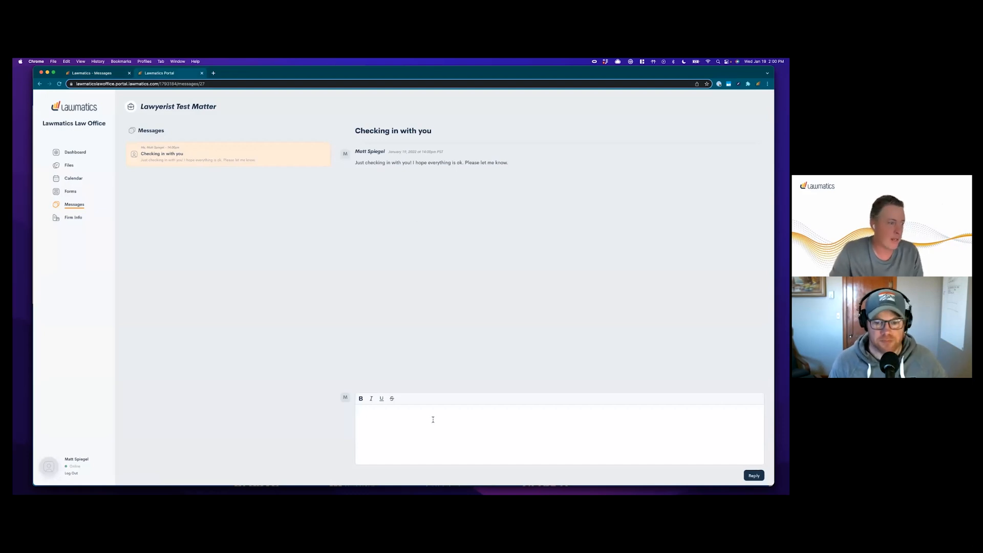
text(I am doing g)
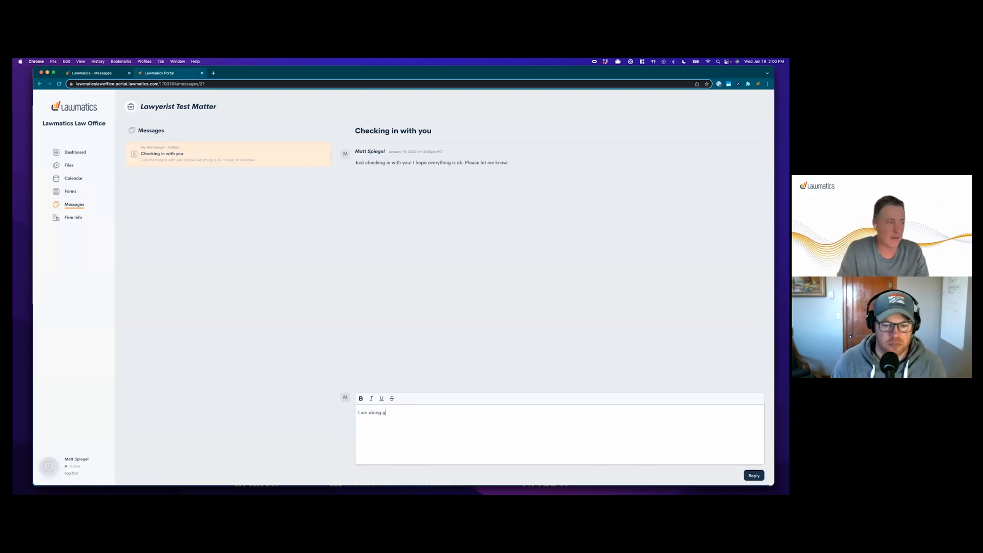
text(reat. Thanks for ch)
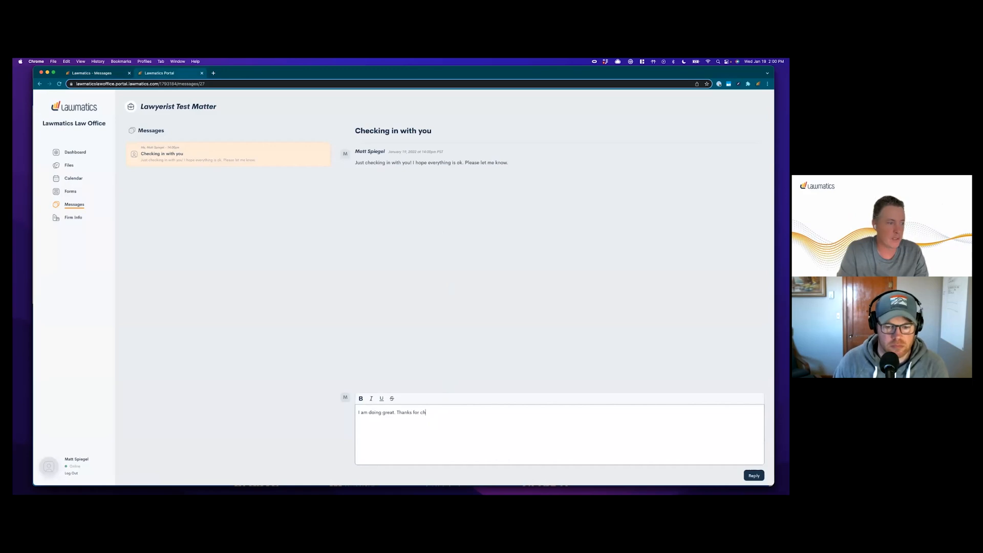
text(ecking in.)
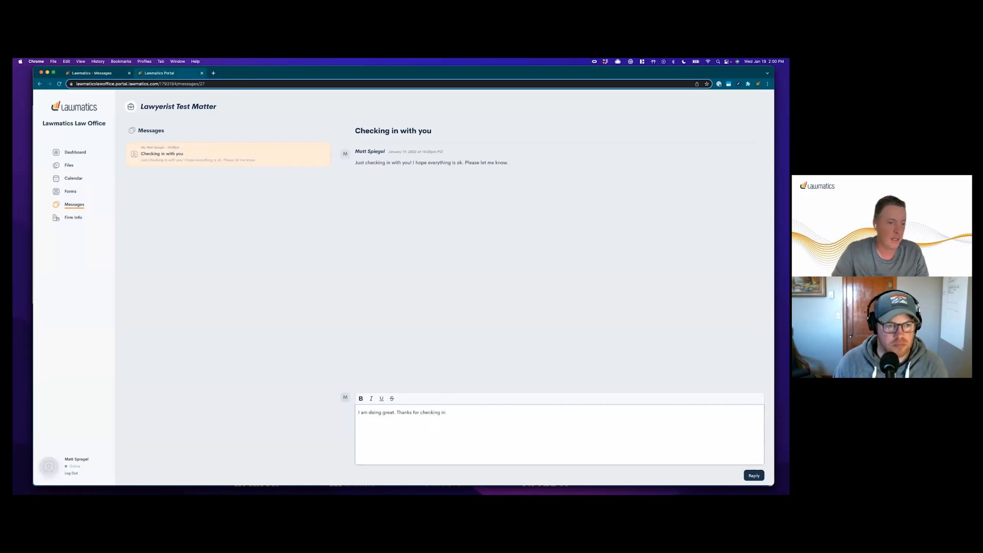
click(753, 475)
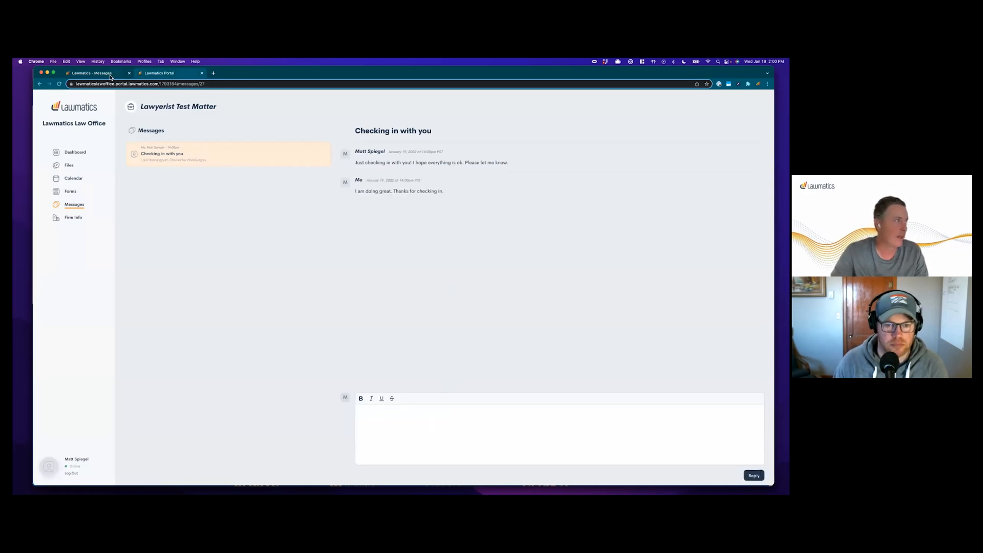
click(95, 72)
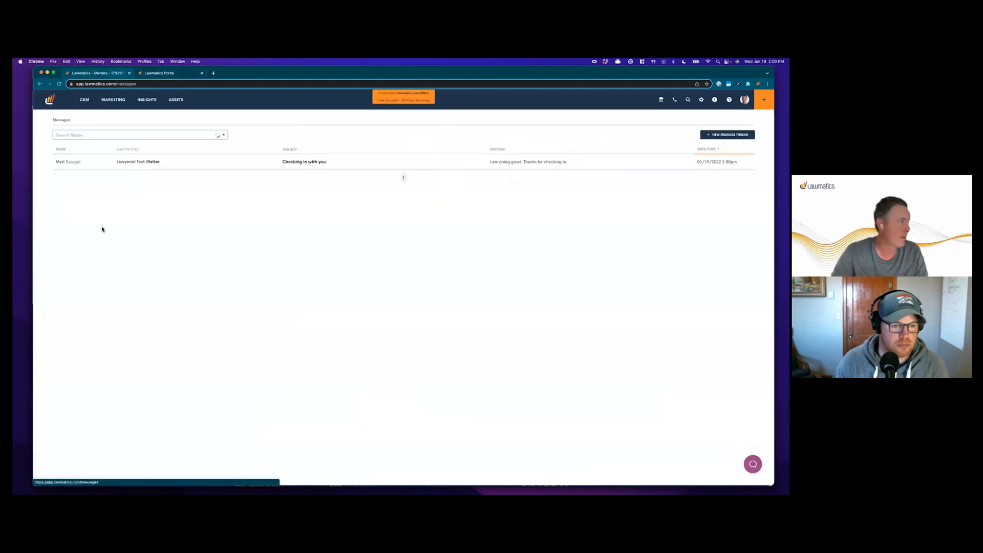
click(304, 162)
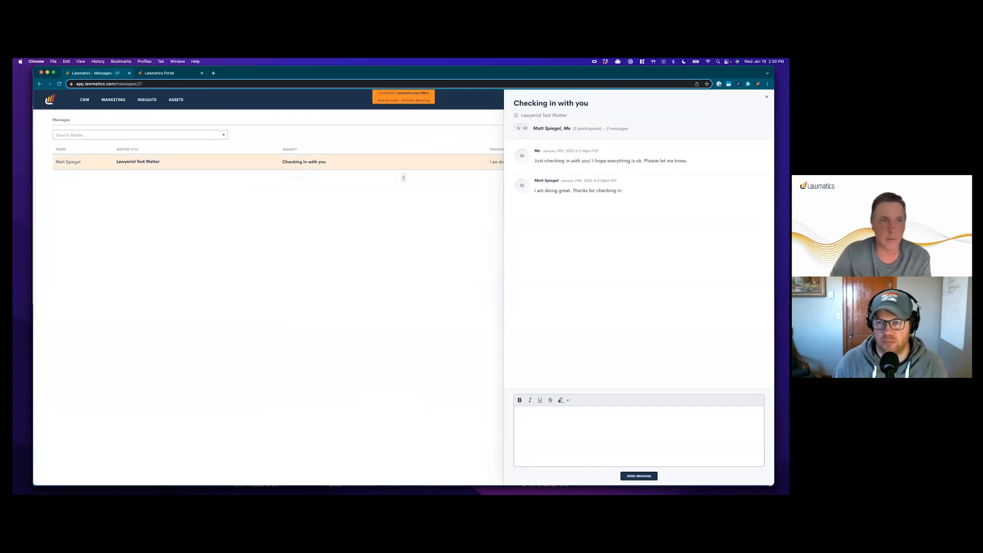
click(766, 98)
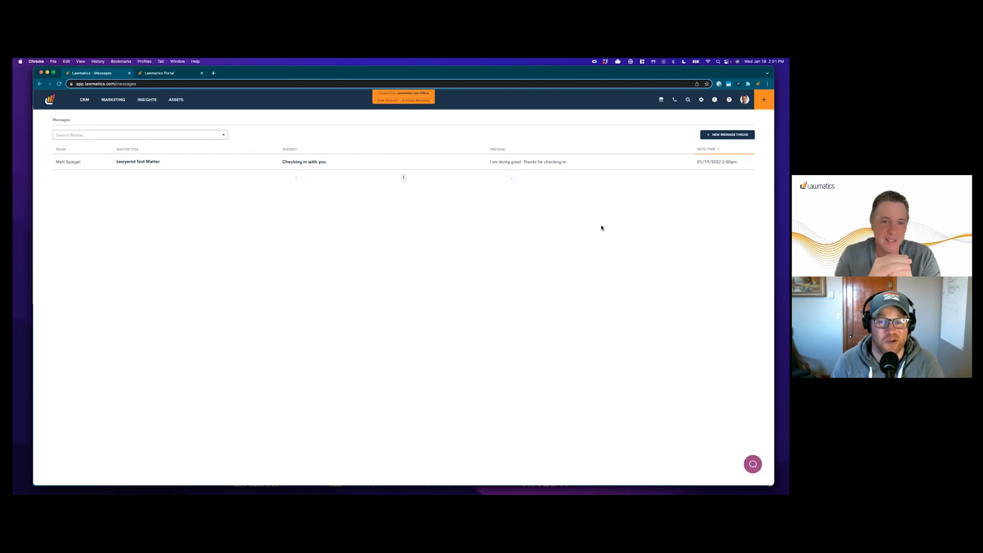
mouse_move(272, 154)
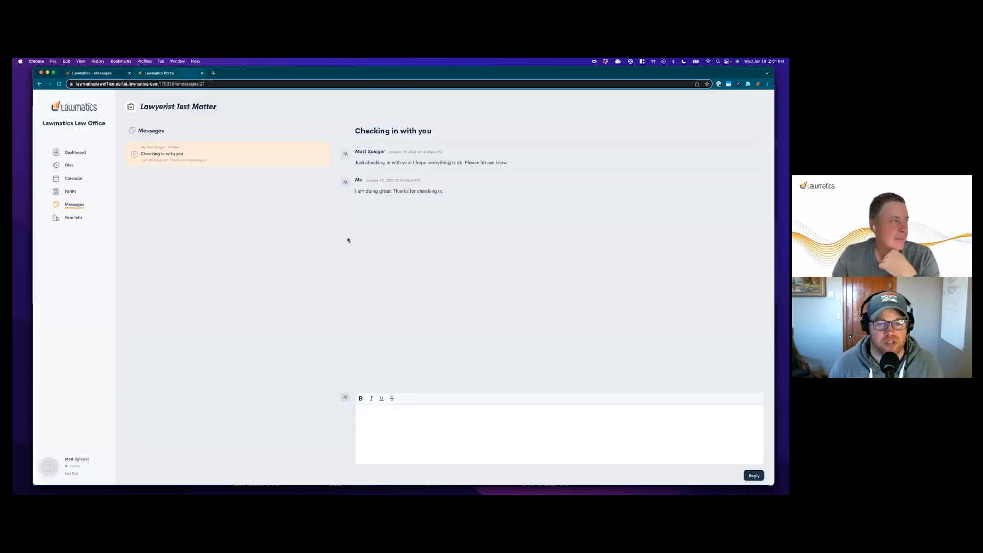
mouse_move(75, 151)
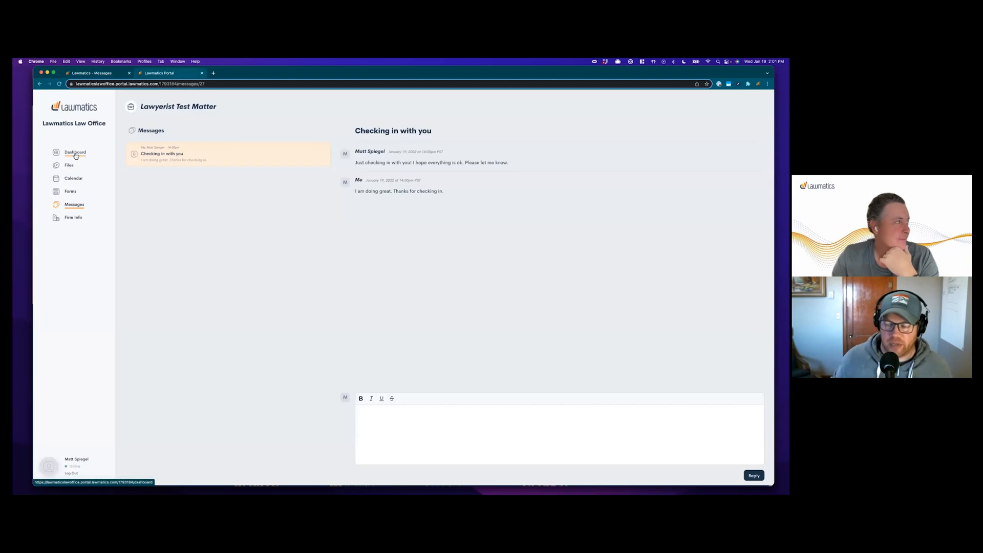
- Return to the portal Dashboard for Lawyerist Test Matter with its review task listed
click(75, 152)
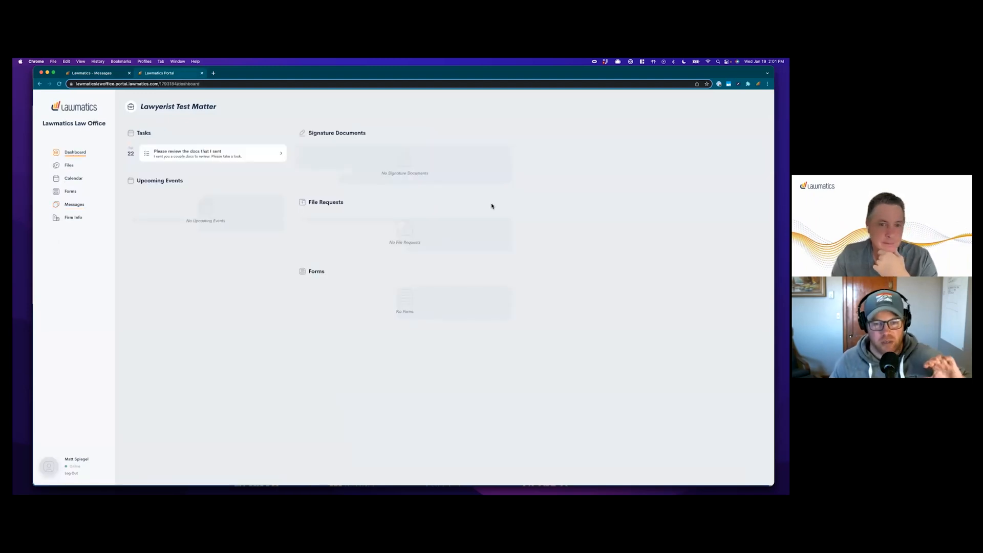
mouse_move(517, 210)
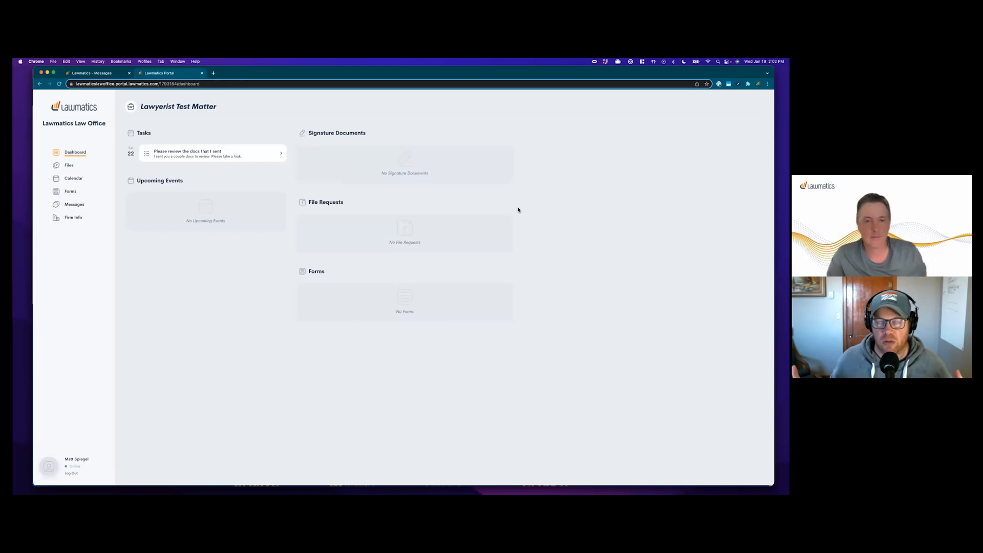
mouse_move(514, 216)
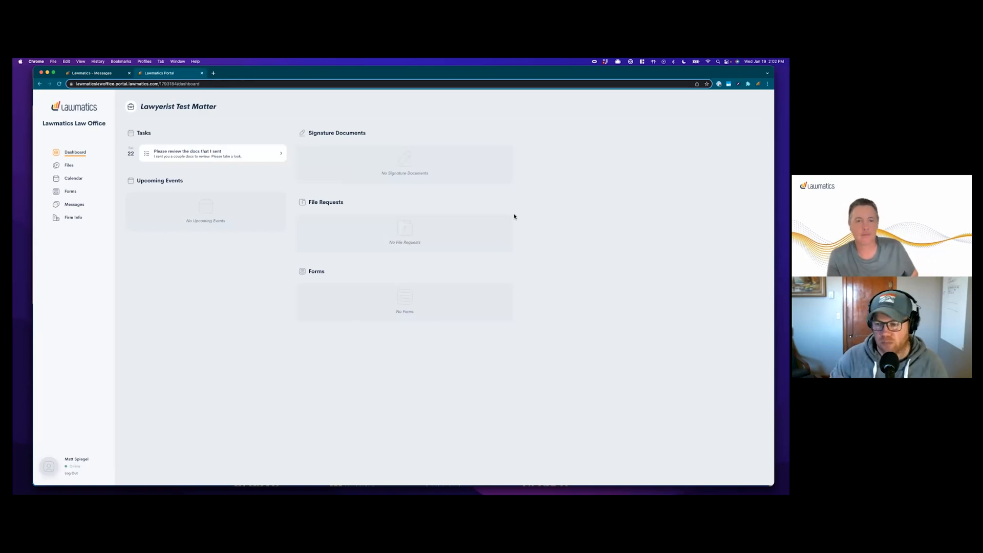